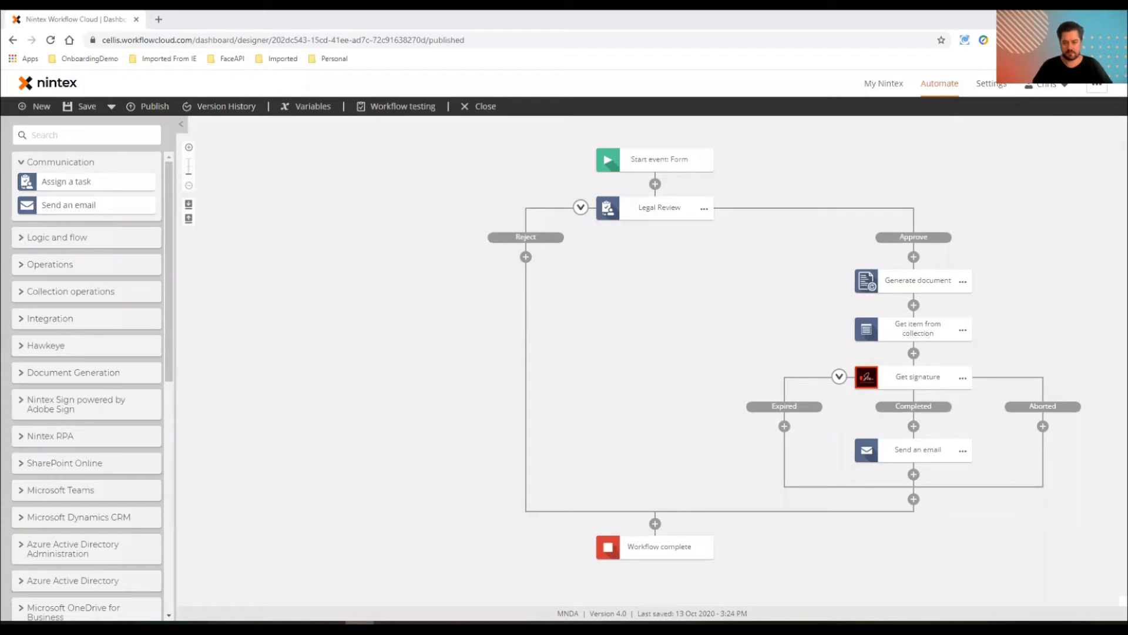
mouse_move(670, 147)
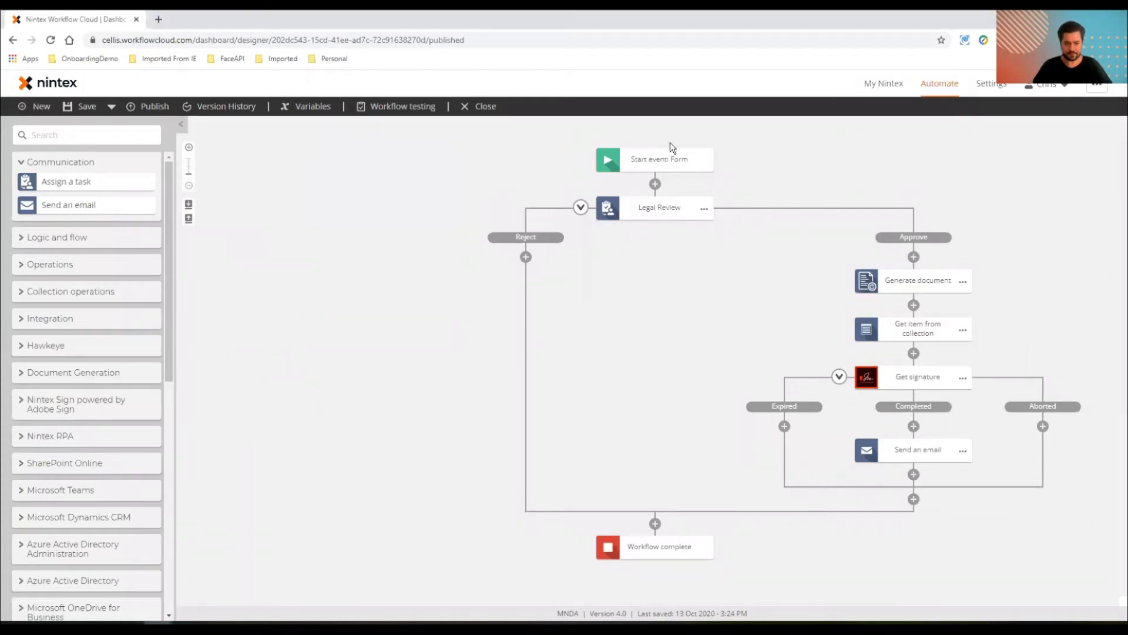
Bring up the Start event: Form settings and view the Non Disclosure Agreement form design
left_click(654, 159)
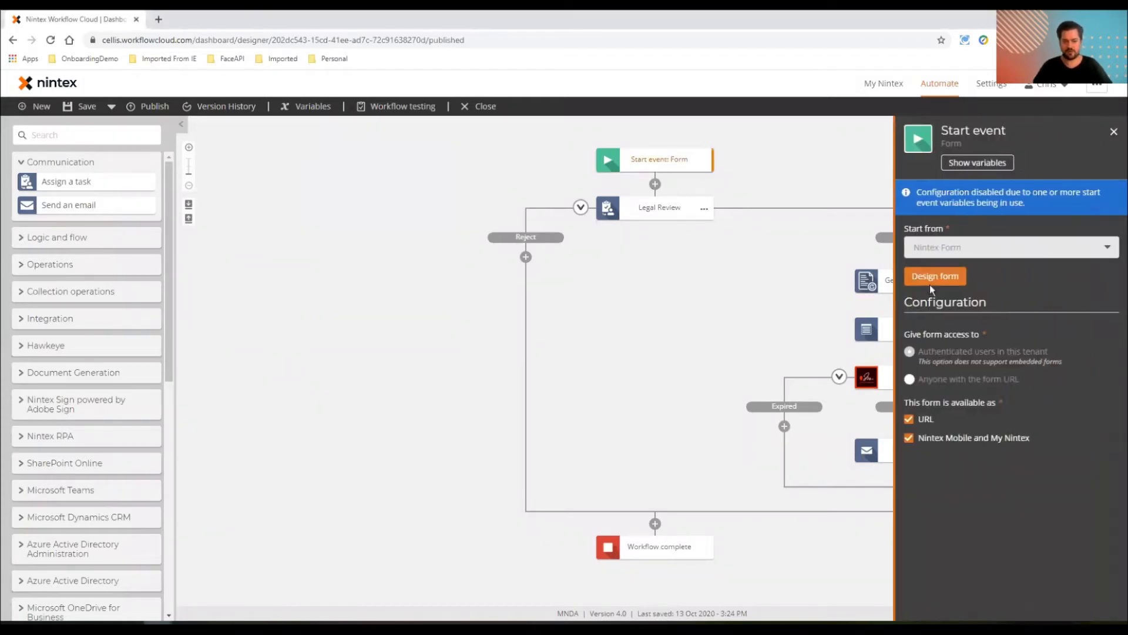
left_click(934, 275)
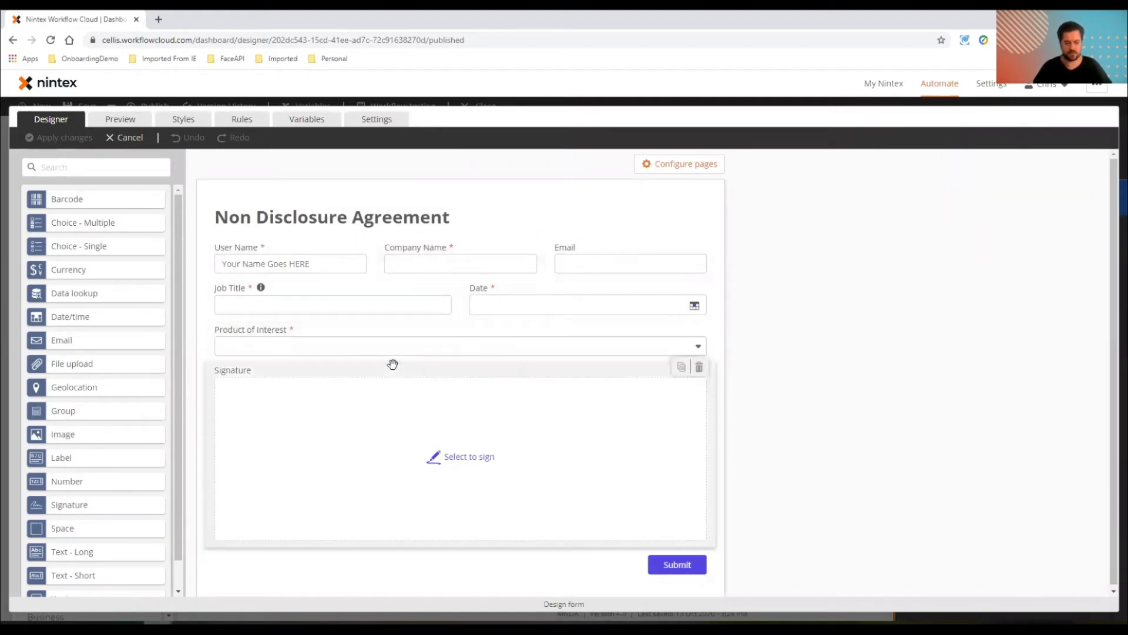
mouse_move(472, 441)
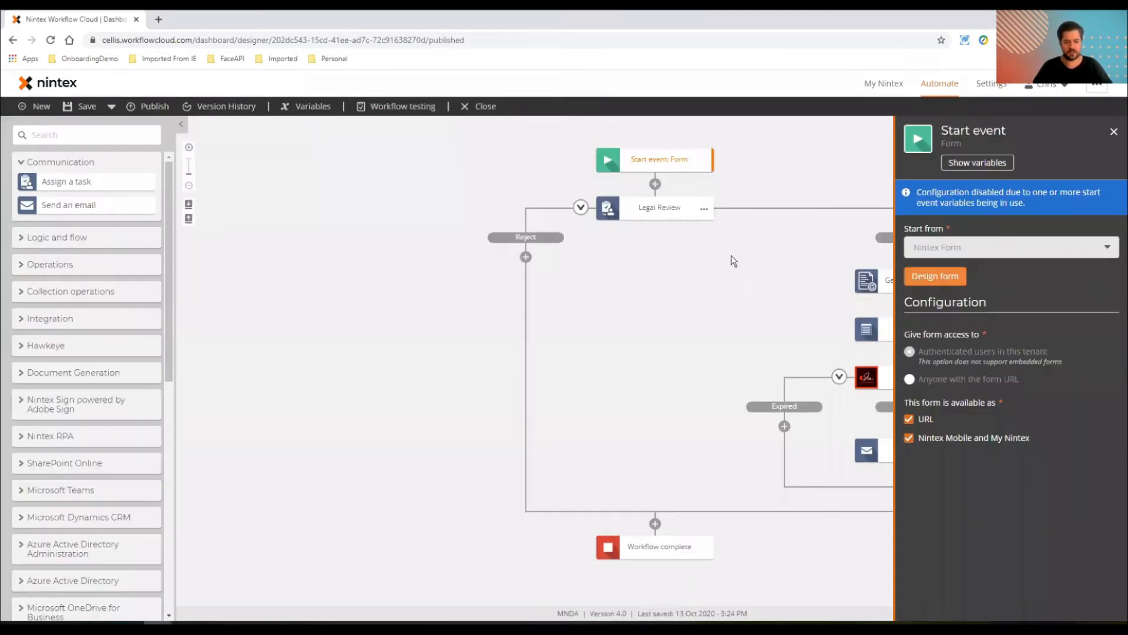
Show the Generate document settings: OneDrive for Business connection, PDF output, MNDA template
left_click(1115, 132)
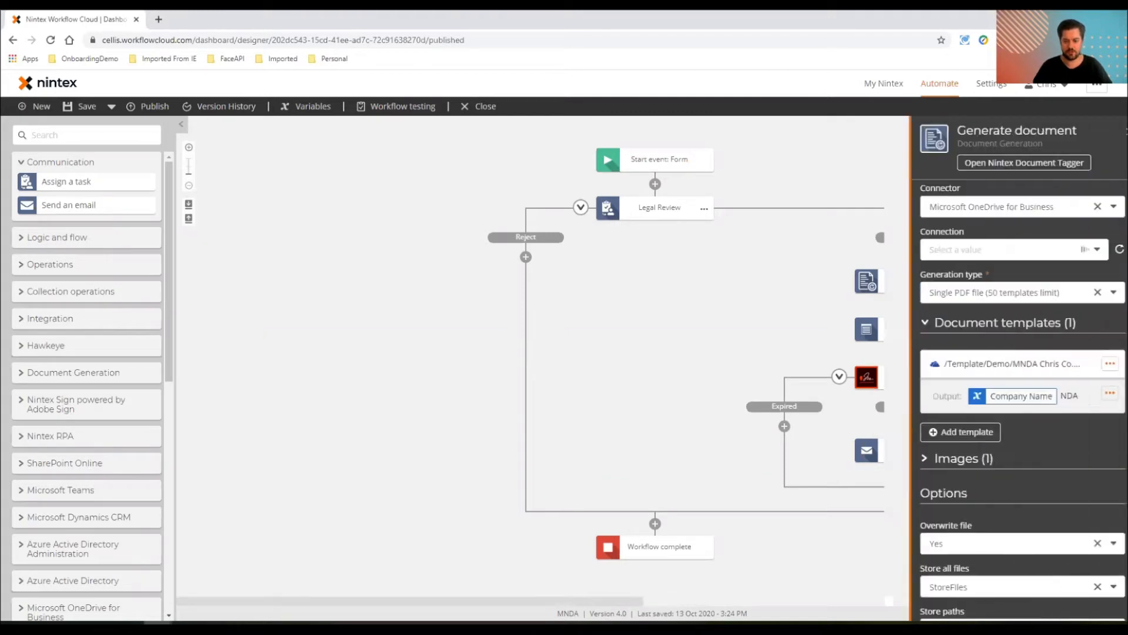
left_click(993, 249)
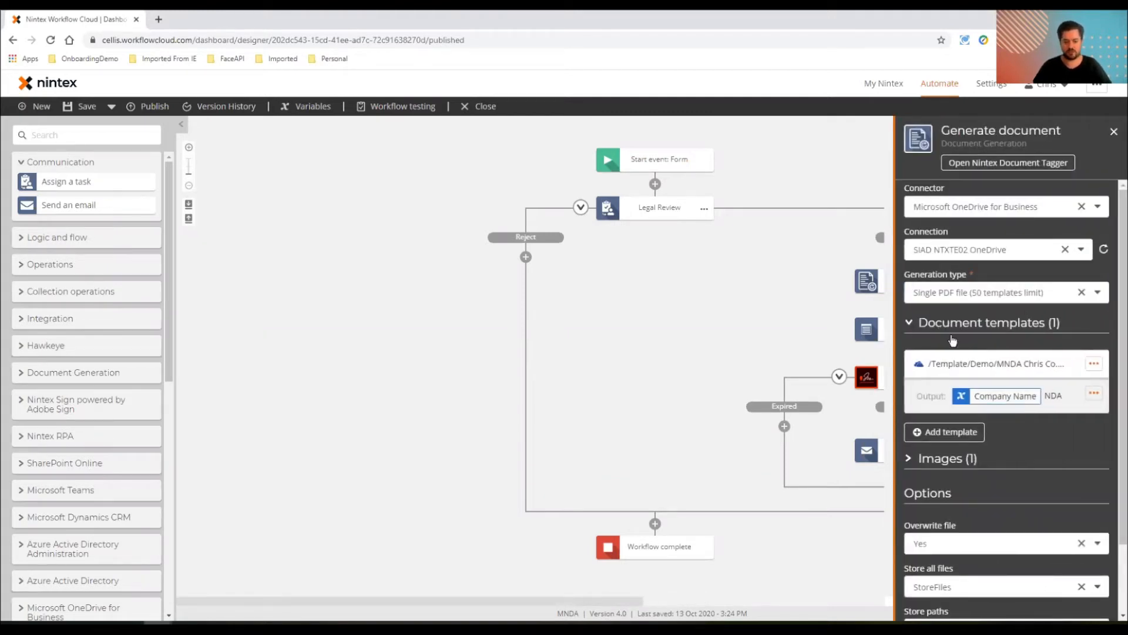
mouse_move(990, 368)
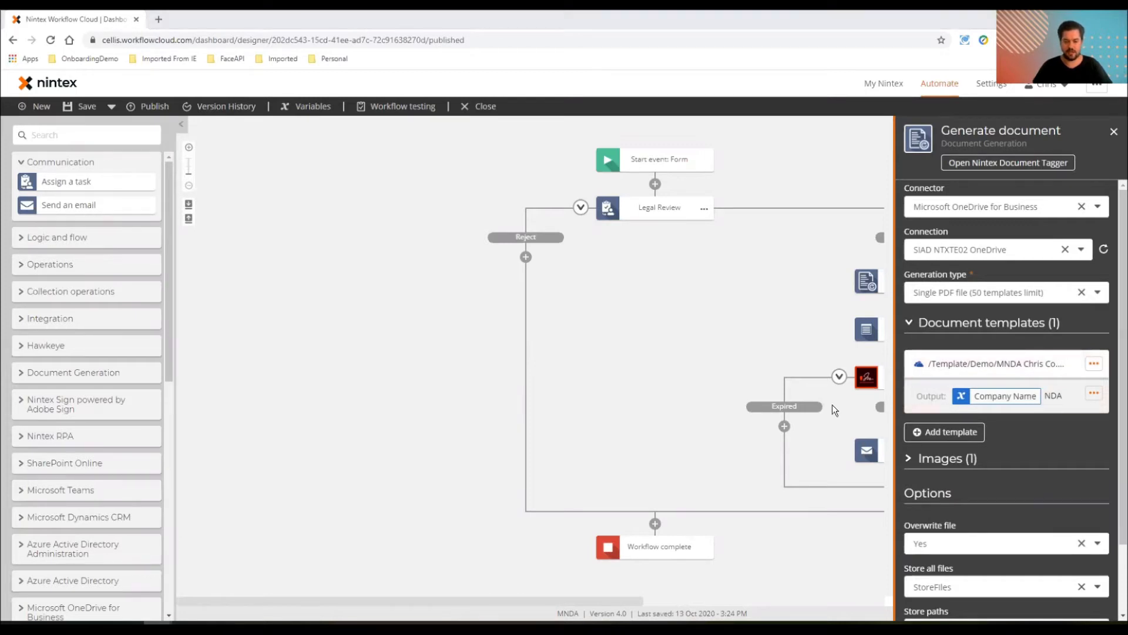
mouse_move(742, 332)
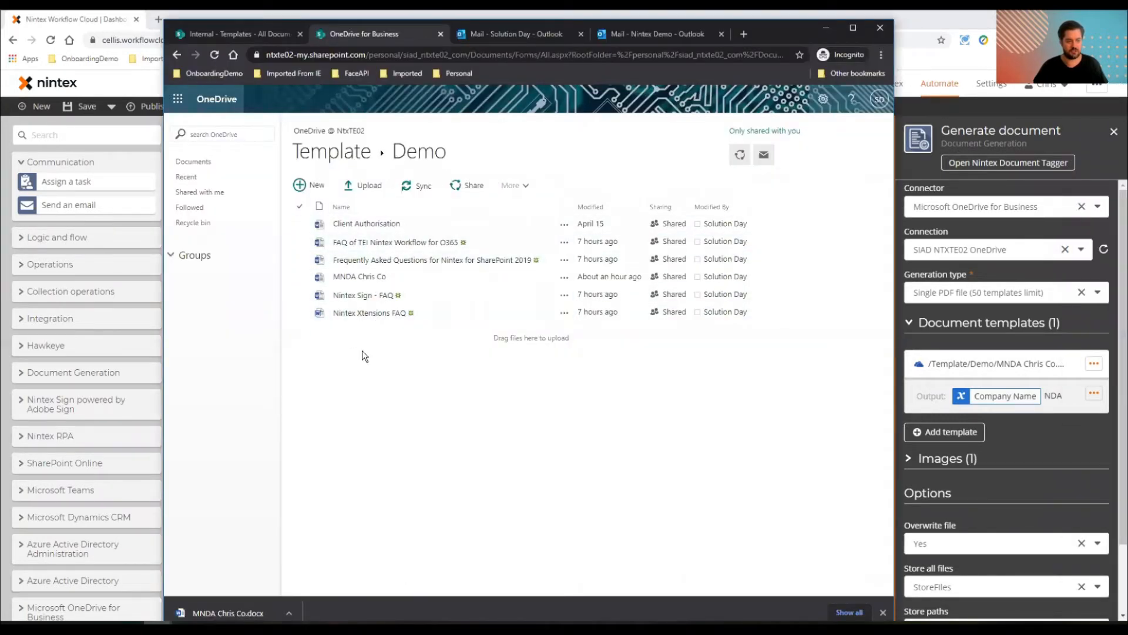
mouse_move(392, 323)
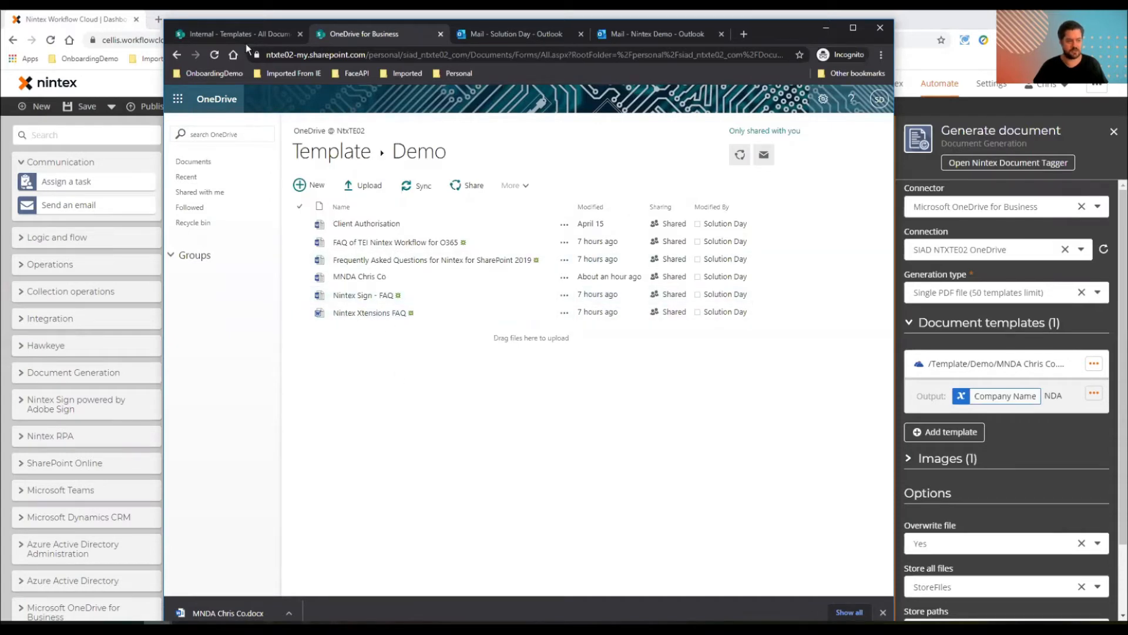
left_click(238, 34)
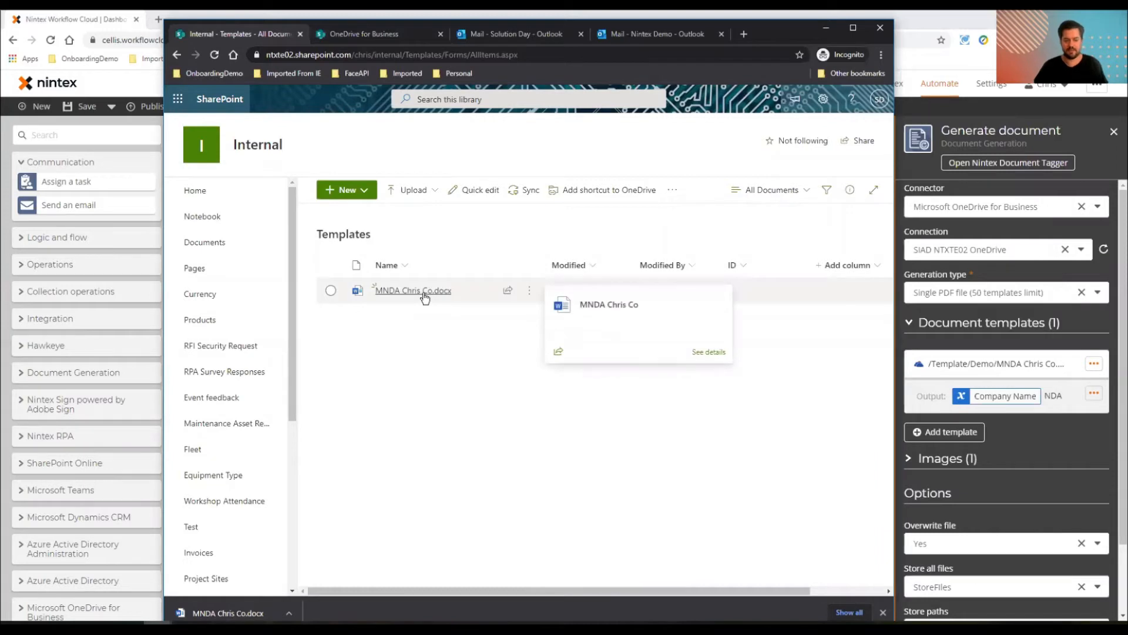
mouse_move(590, 315)
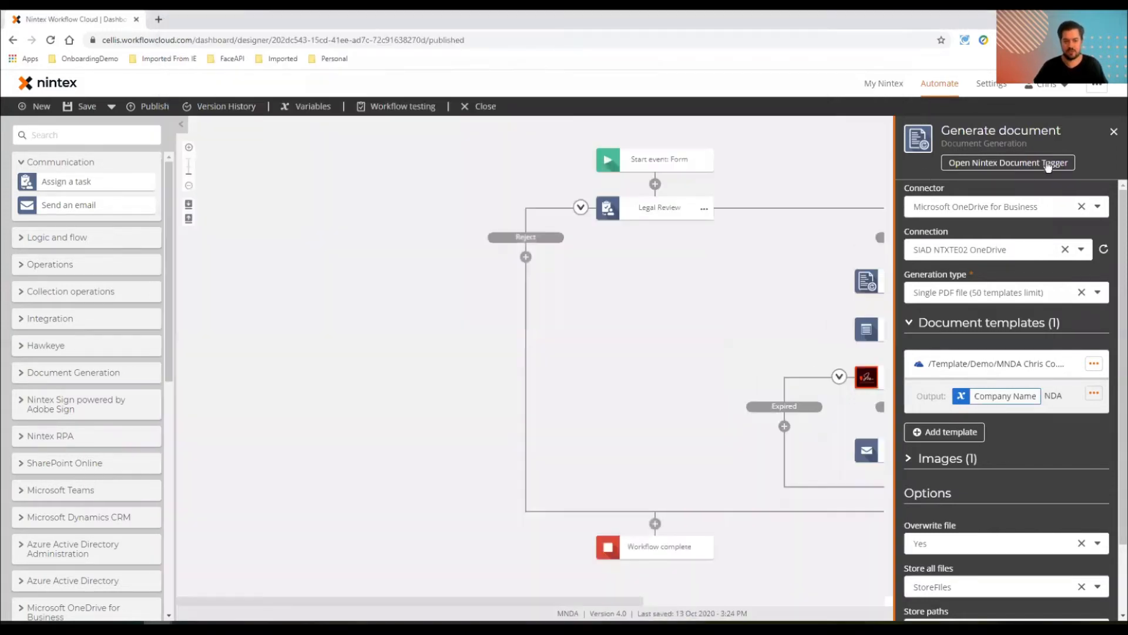
Review the Nintex Document Tagger, close it, and expand the SharePoint Online action group
left_click(1007, 162)
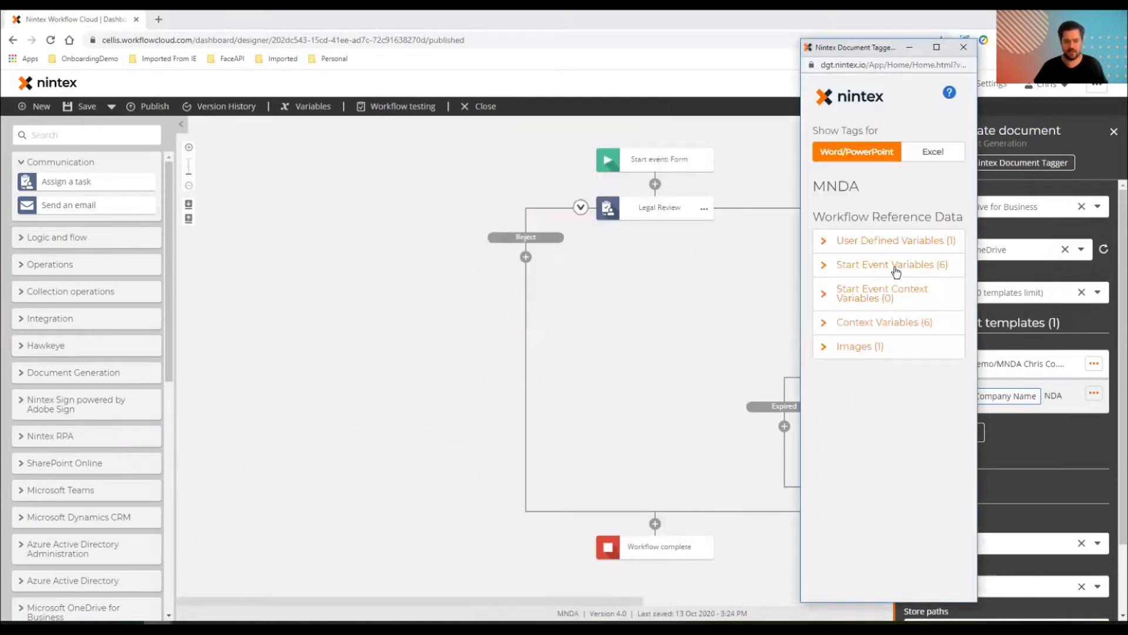
left_click(890, 265)
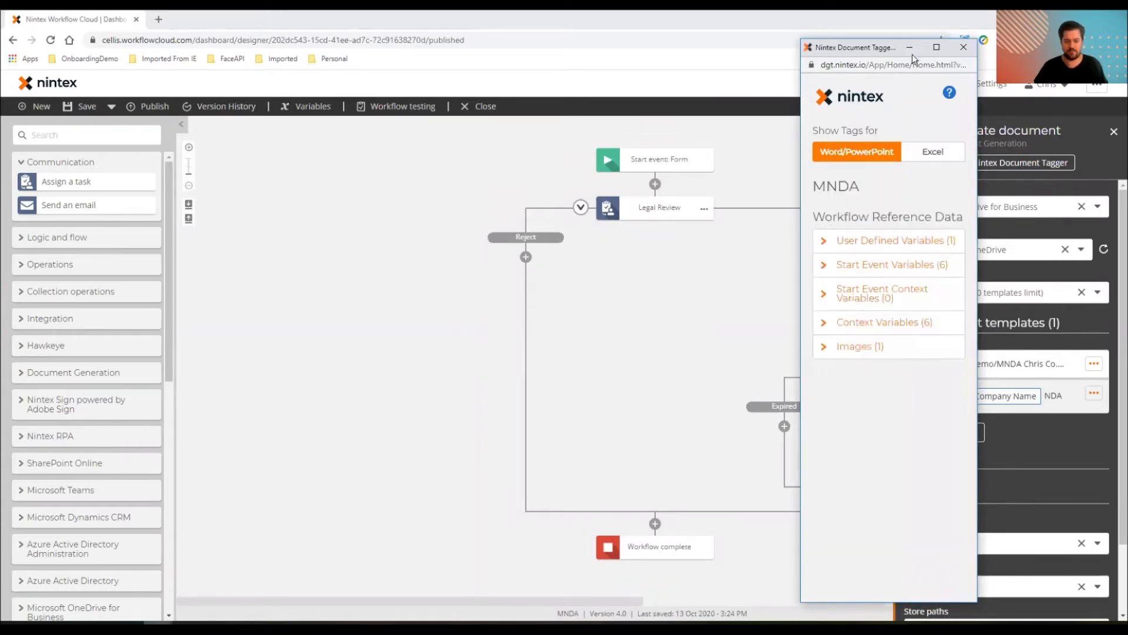
left_click(962, 47)
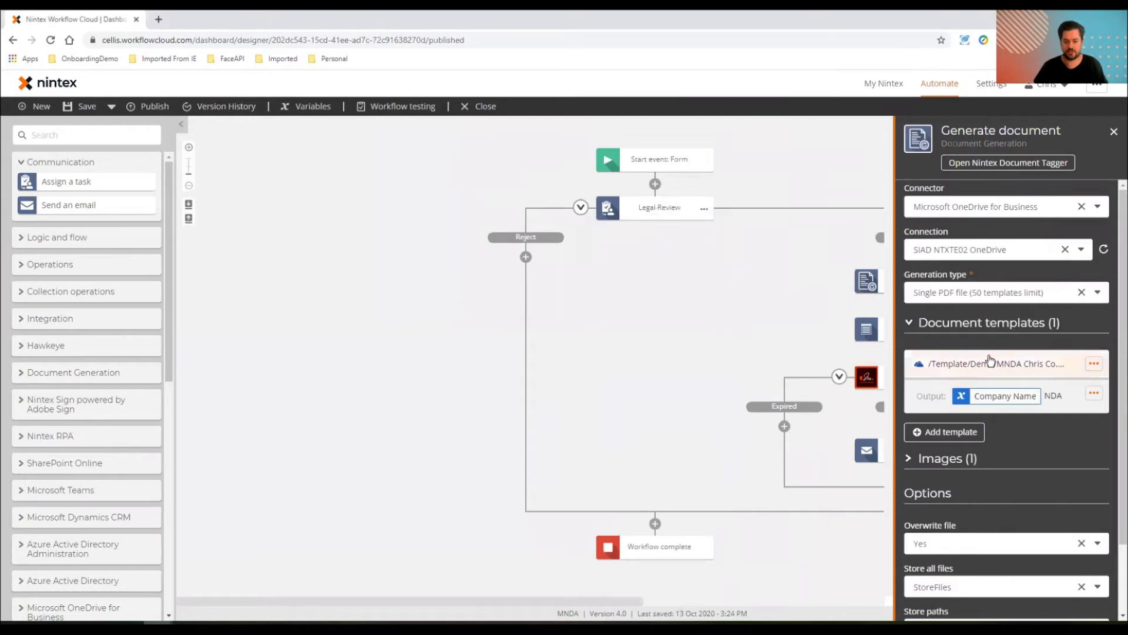
left_click(1115, 131)
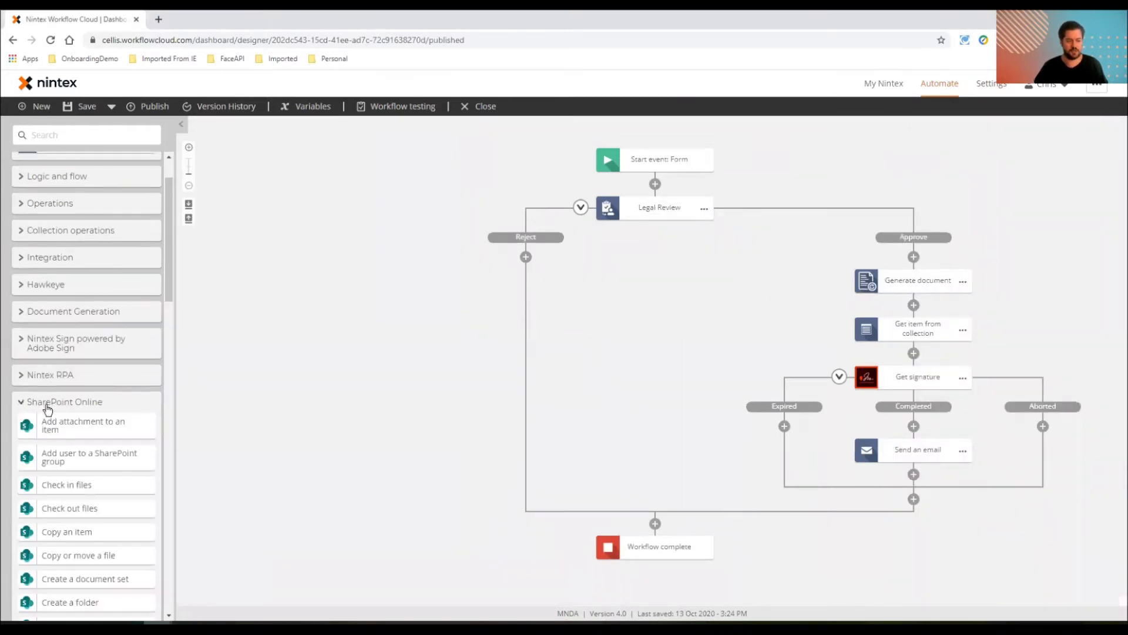
Add a SharePoint Online Get a file step before Generate document with its settings shown
scroll("down", 3)
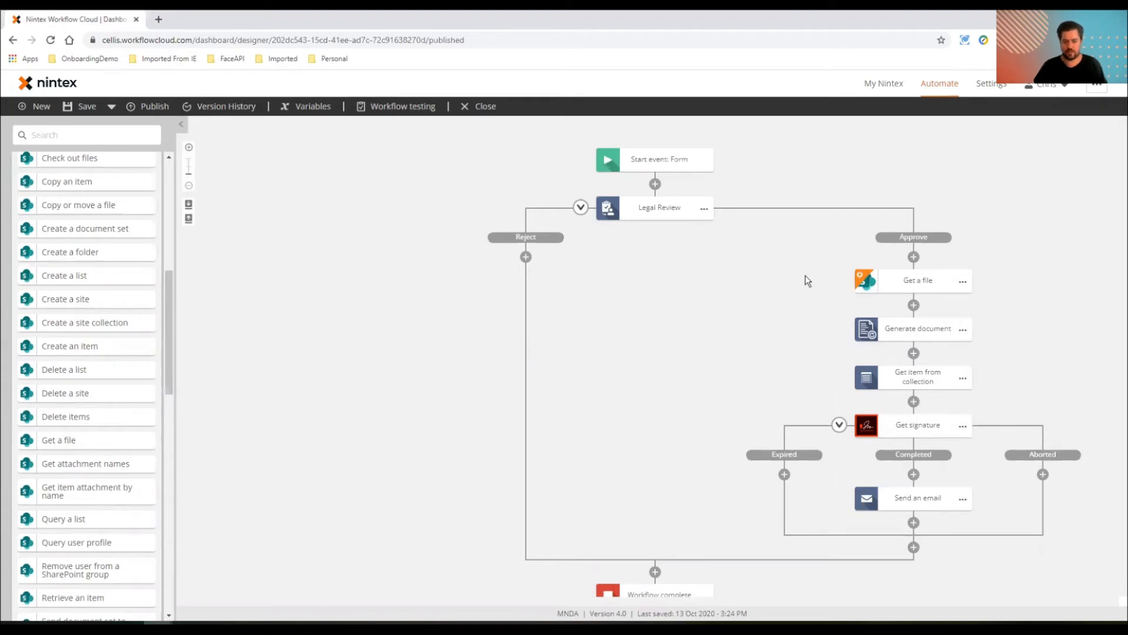
mouse_move(939, 289)
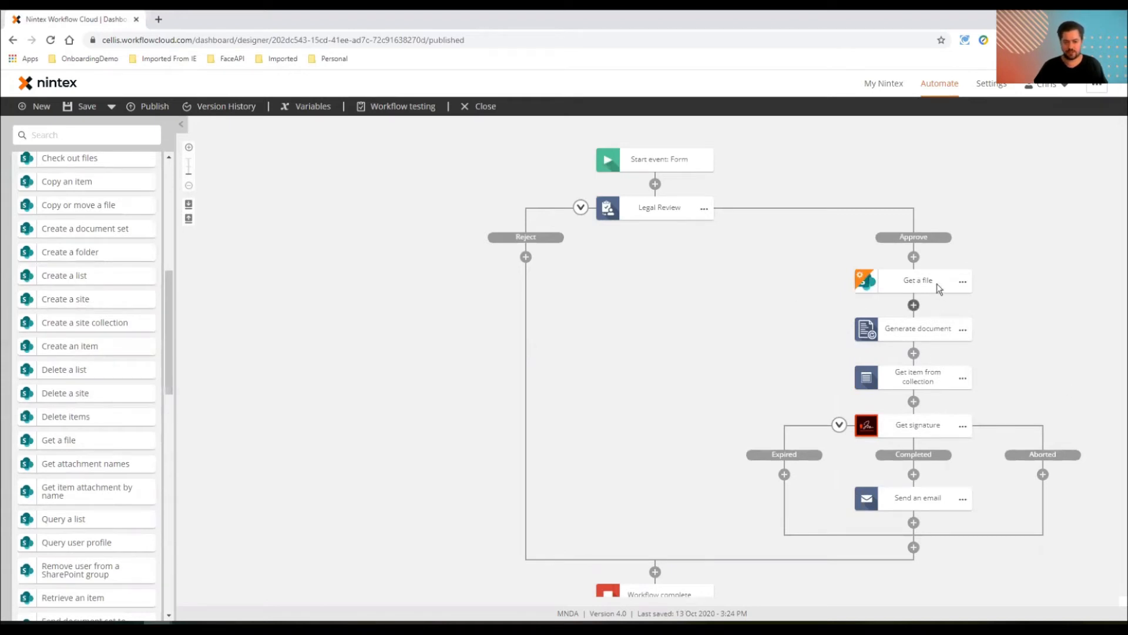
left_click(918, 279)
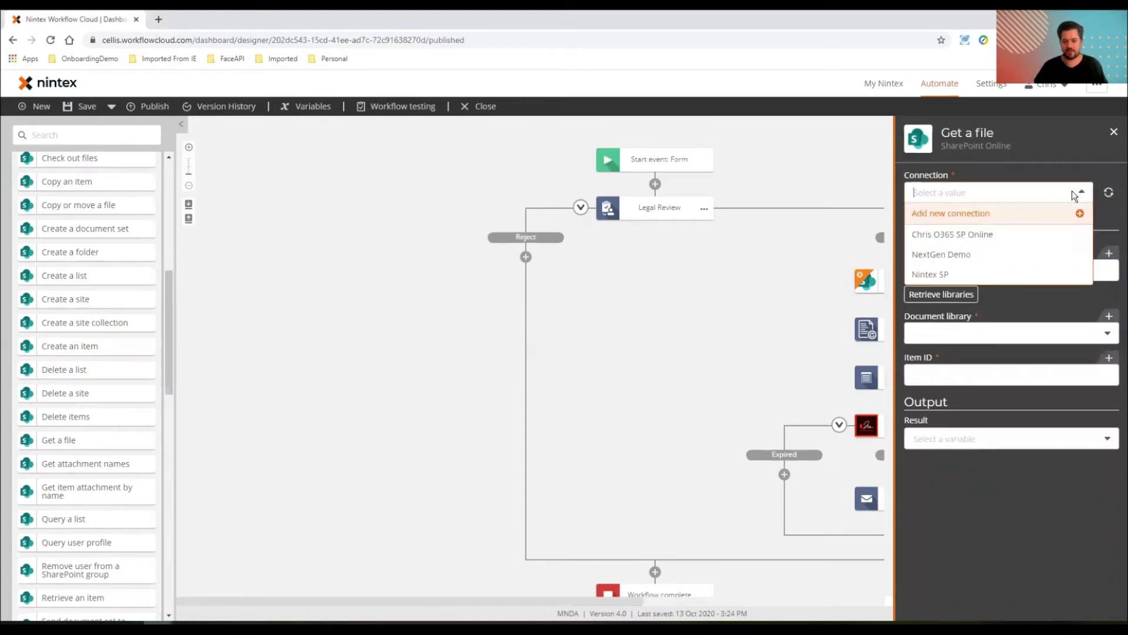
Connect the Get a file step to the Chris O365 SP Online connection
left_click(952, 234)
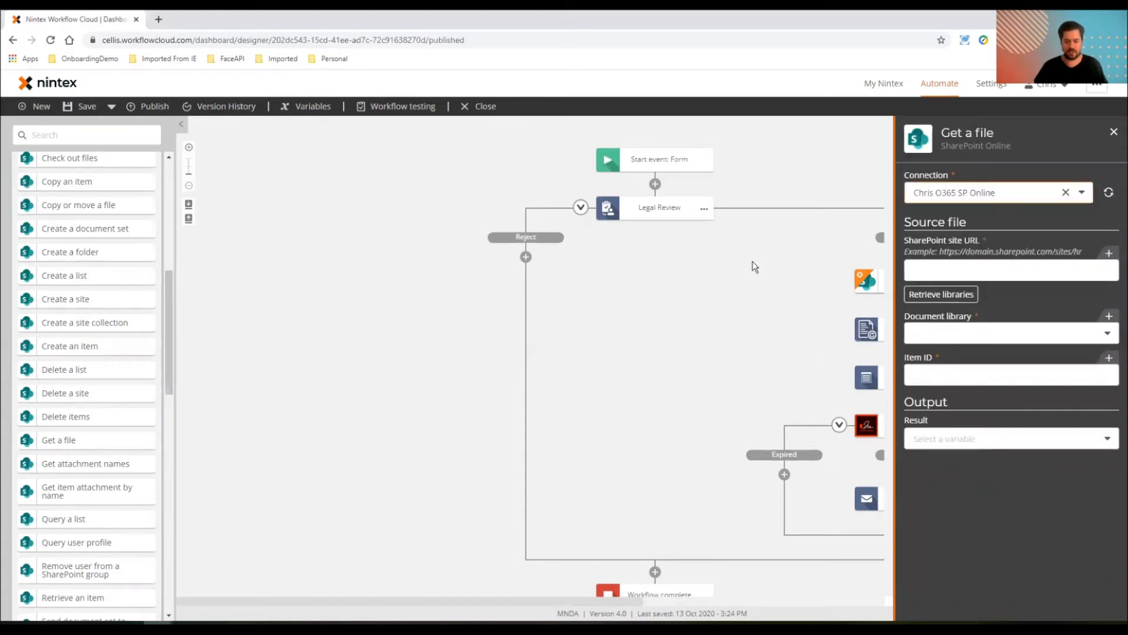
left_click(1079, 191)
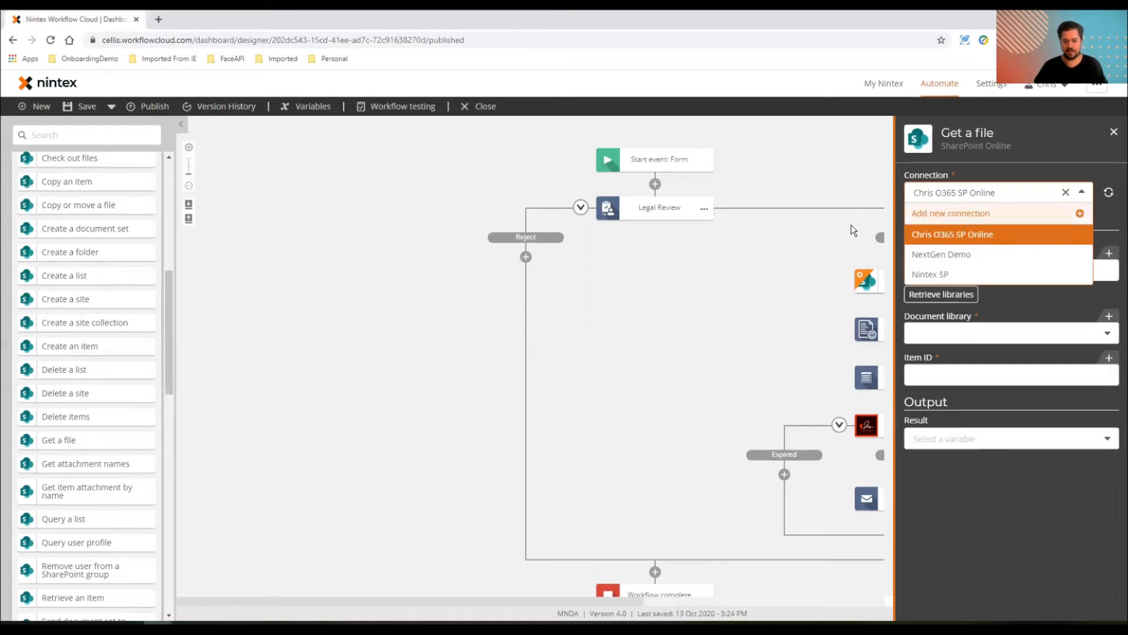
left_click(952, 234)
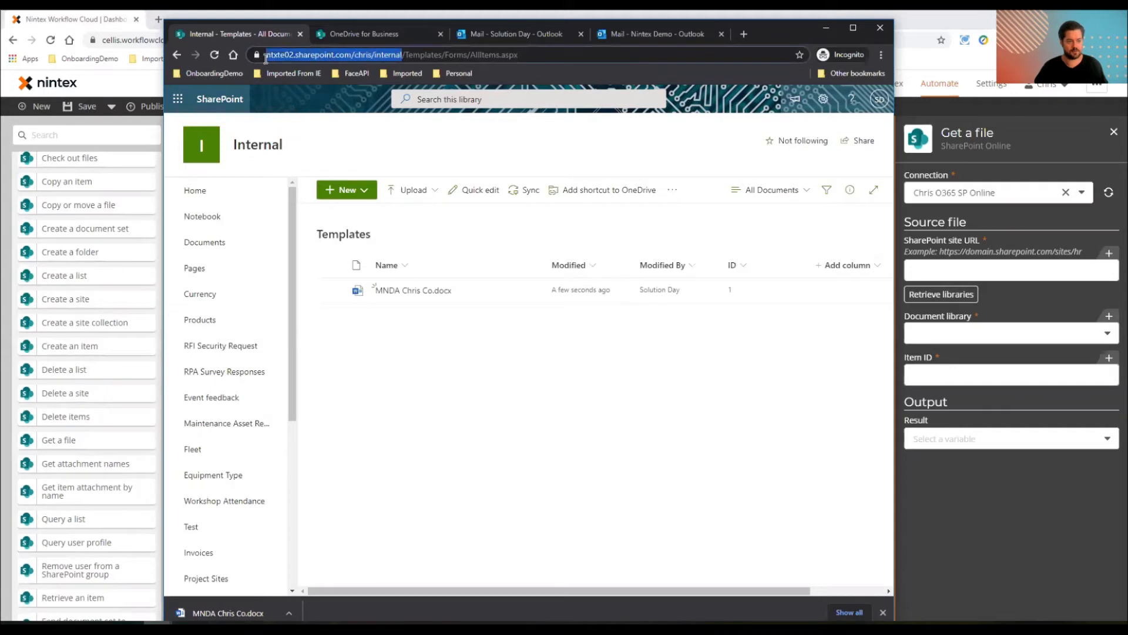
left_click(72, 20)
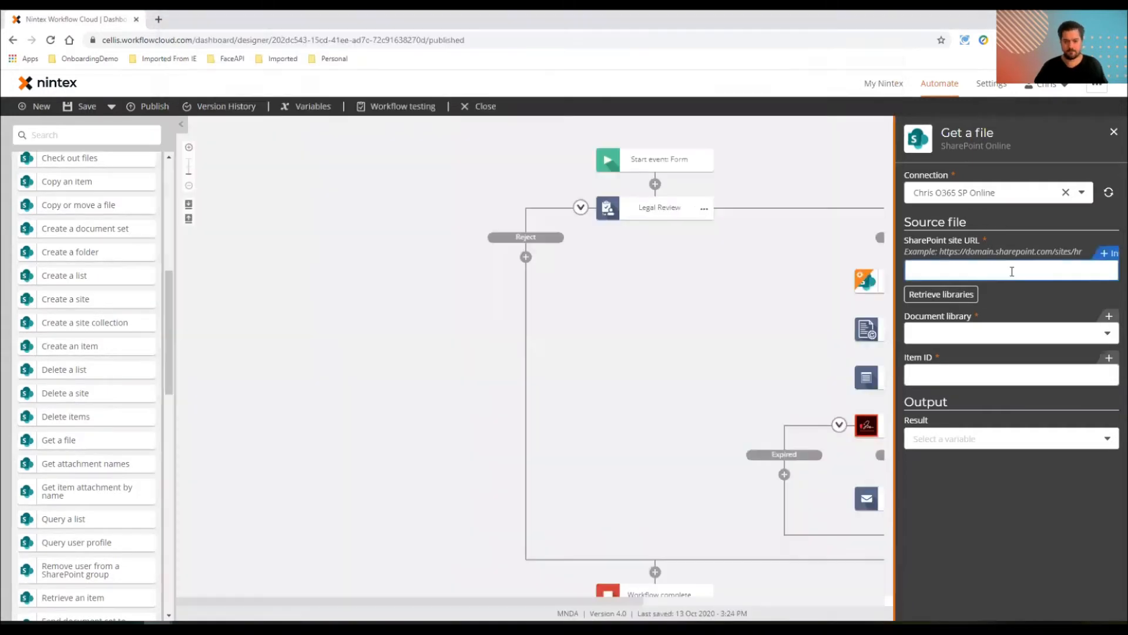
type("https://ntxte02.sharepoint.com/chris/internal")
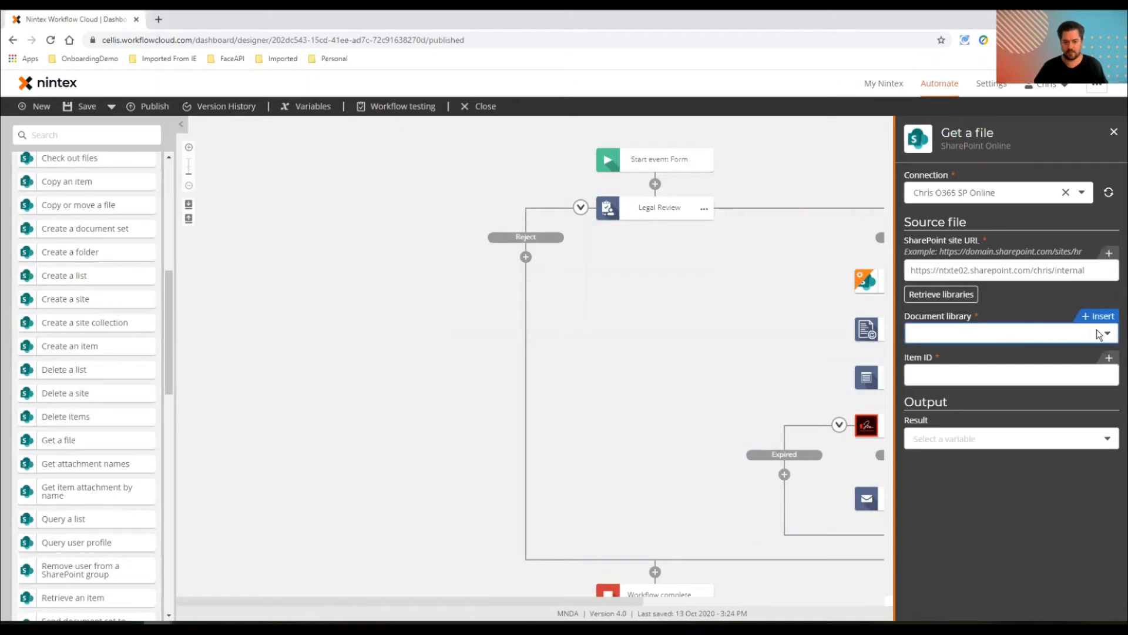
left_click(1007, 333)
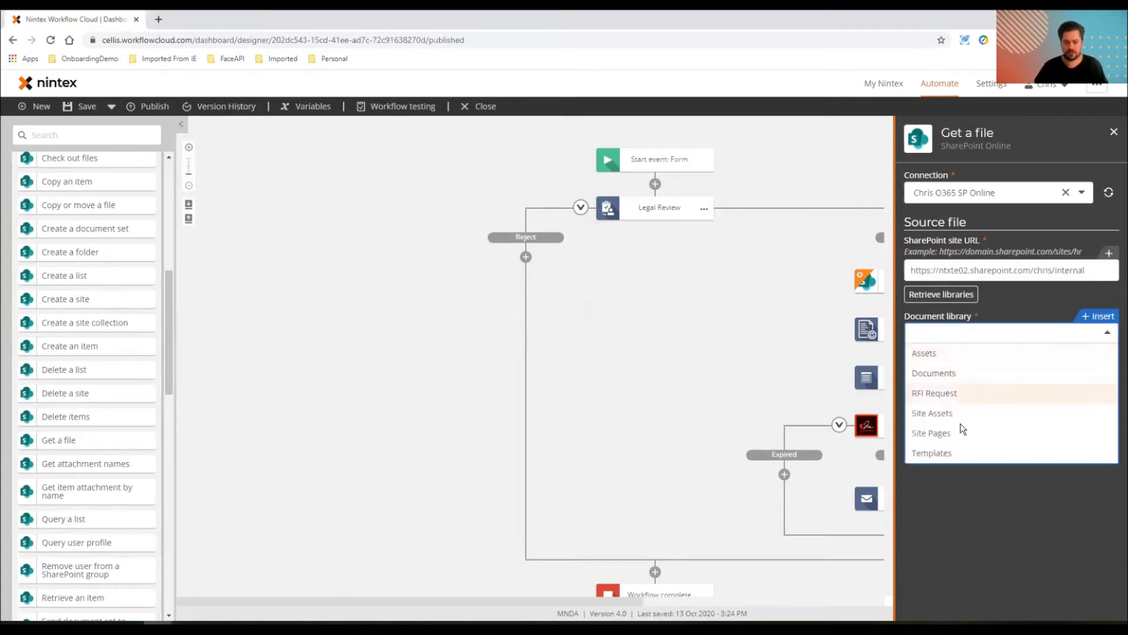
left_click(932, 451)
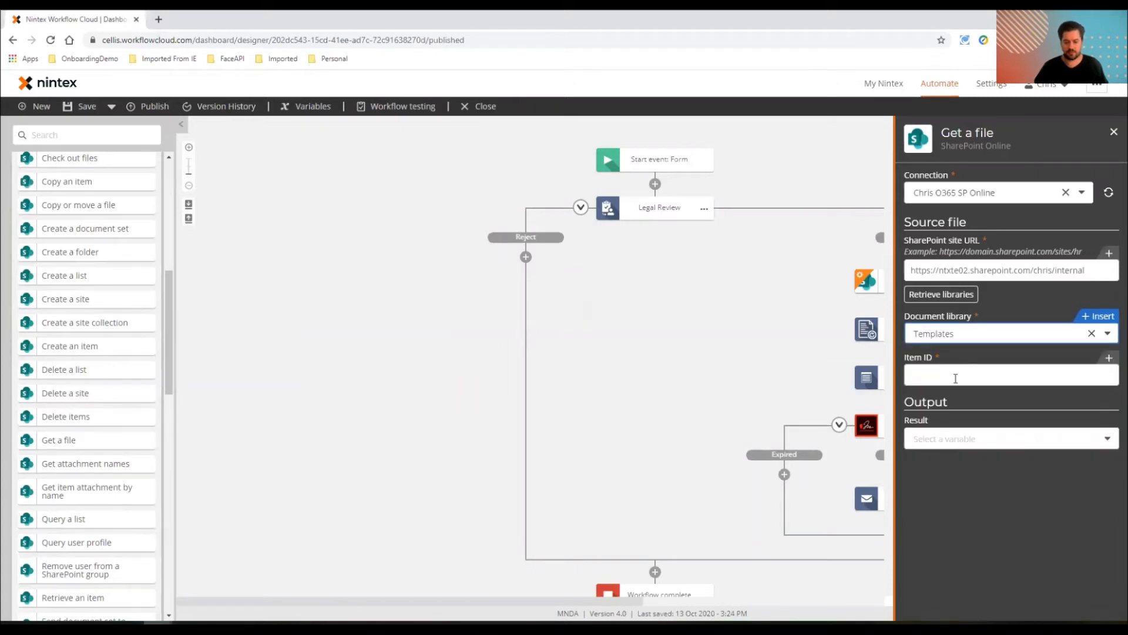
left_click(1008, 374)
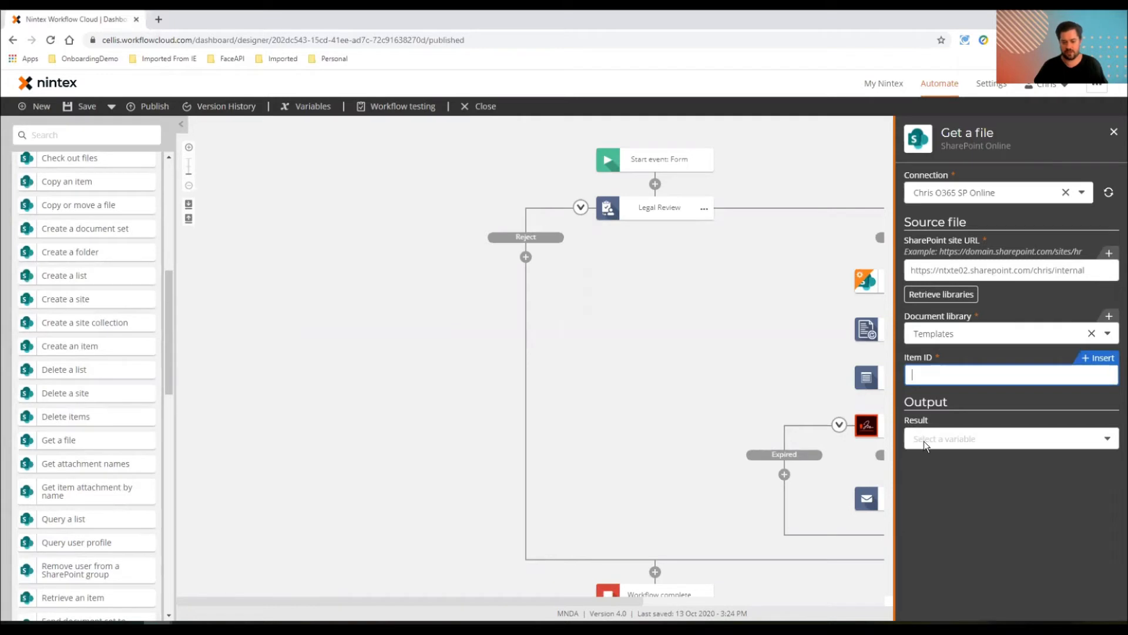
mouse_move(565, 458)
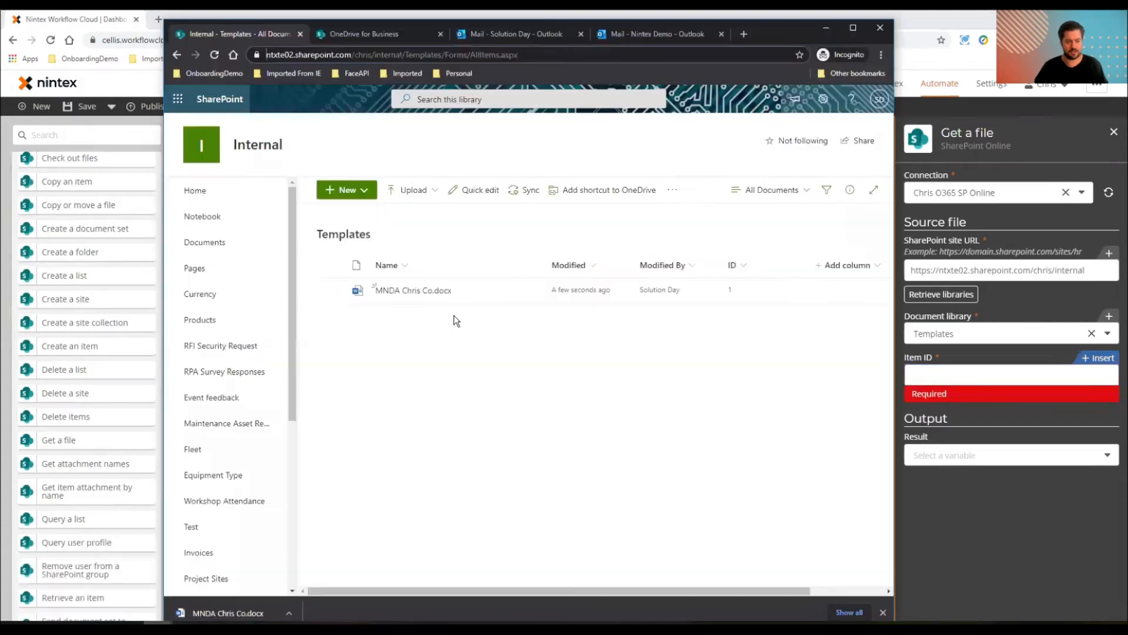
mouse_move(783, 318)
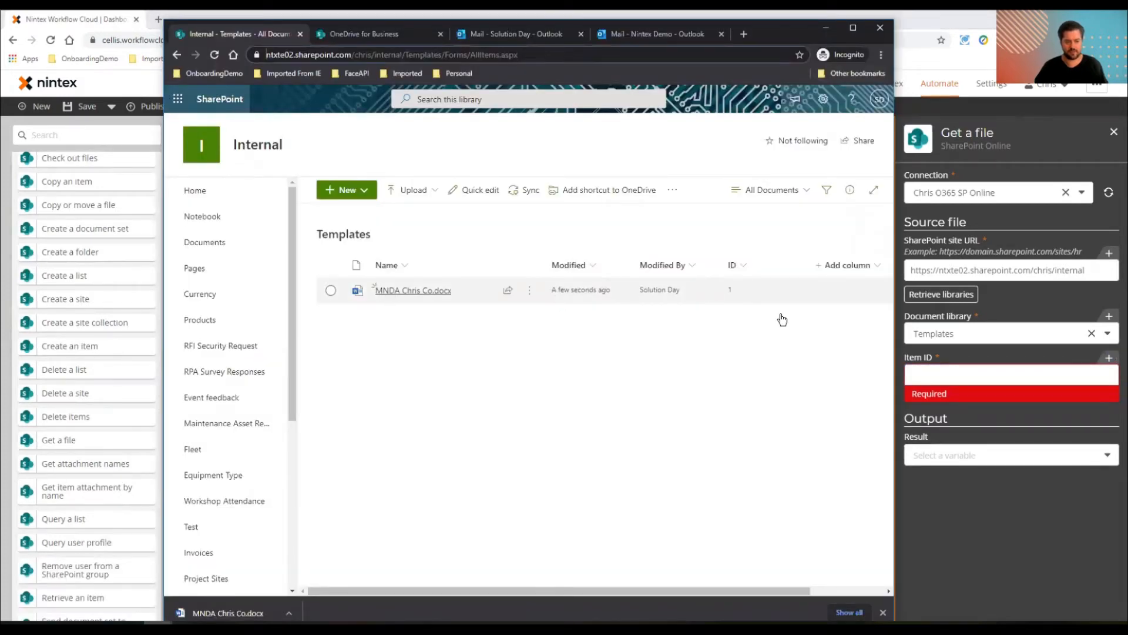
type("1")
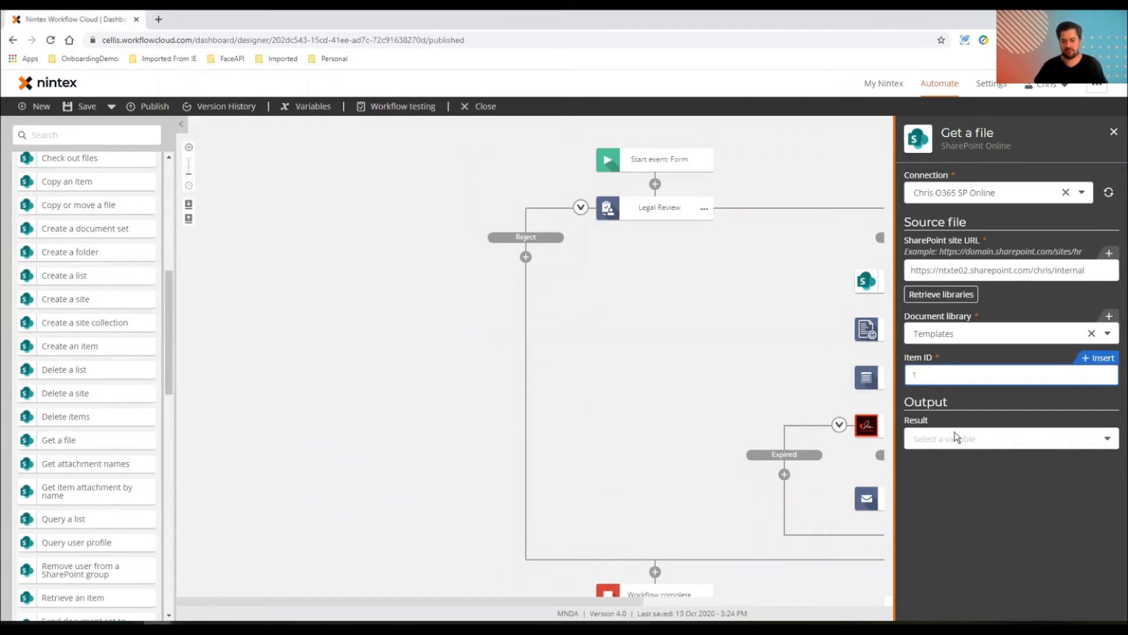
mouse_move(836, 329)
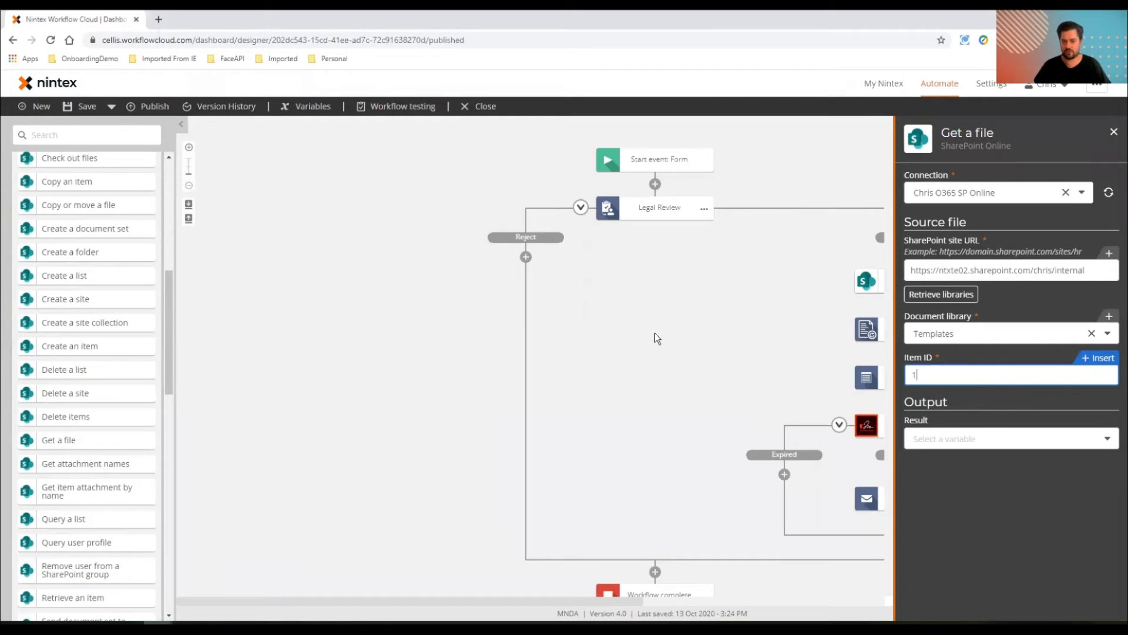
mouse_move(797, 365)
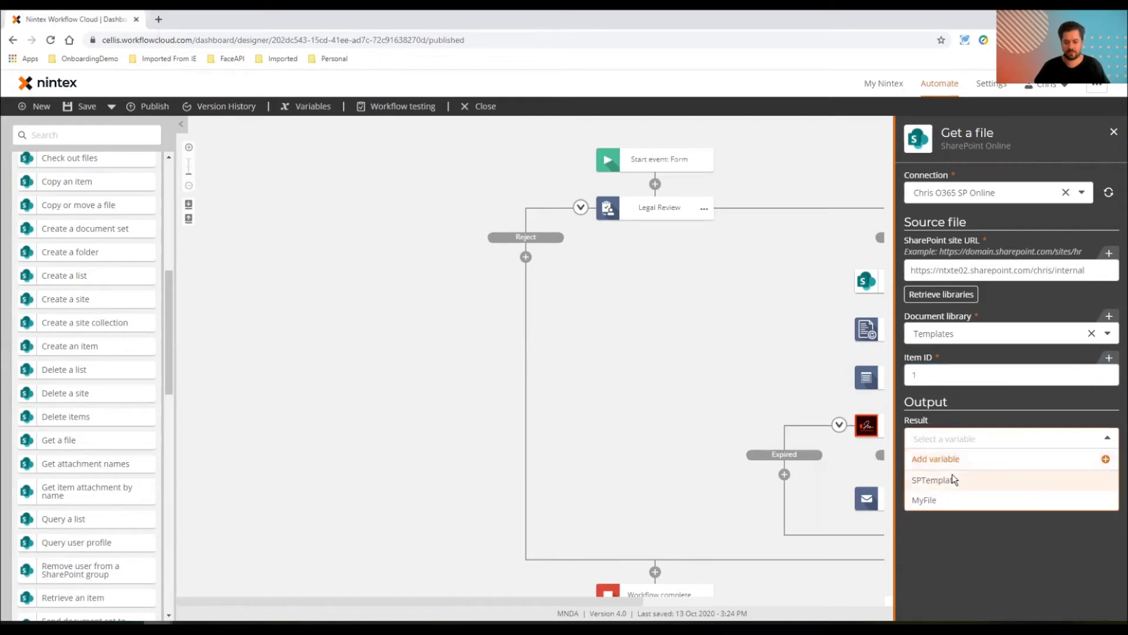
Store the fetched file in SPTemplate and return to the Generate document settings
left_click(1114, 131)
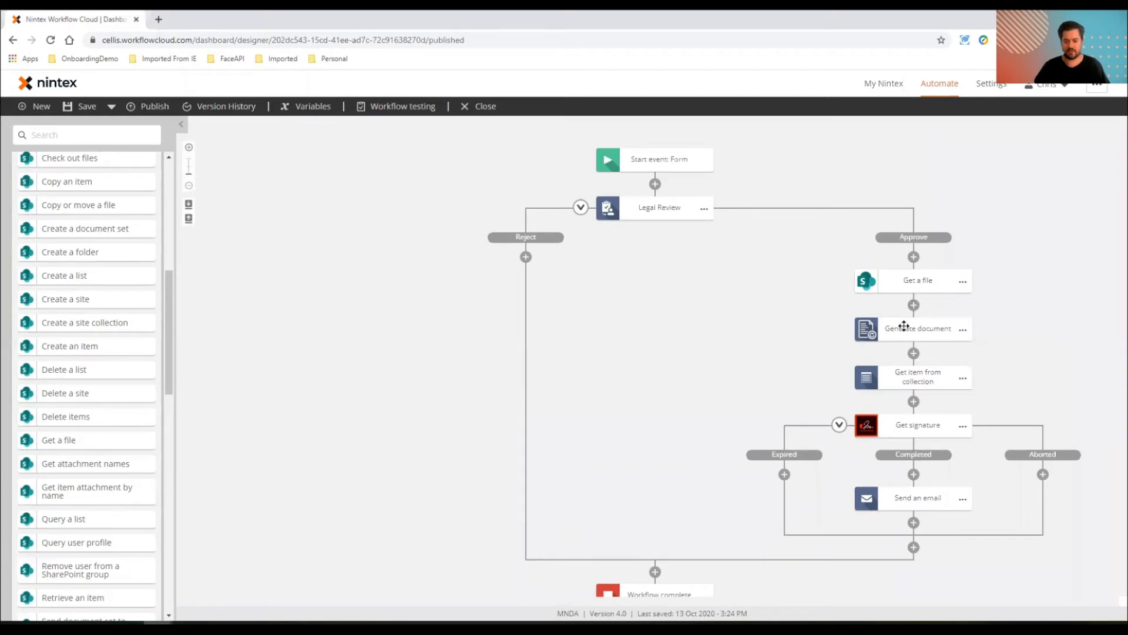
left_click(918, 328)
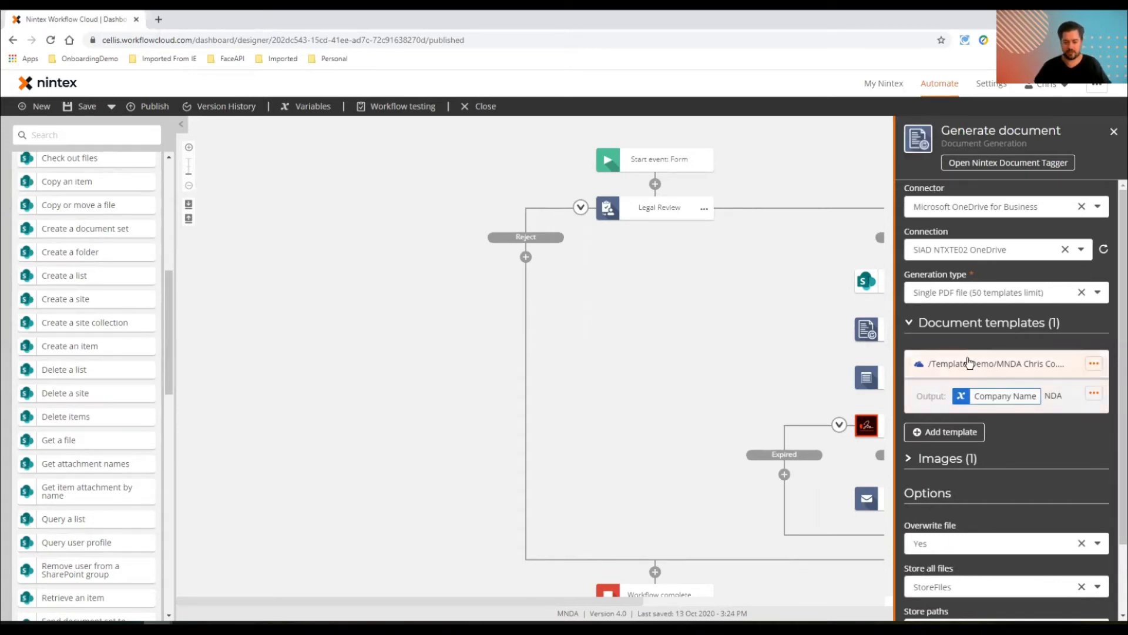
Take the Generate document template from the SPTemplate file variable and start publishing
left_click(989, 364)
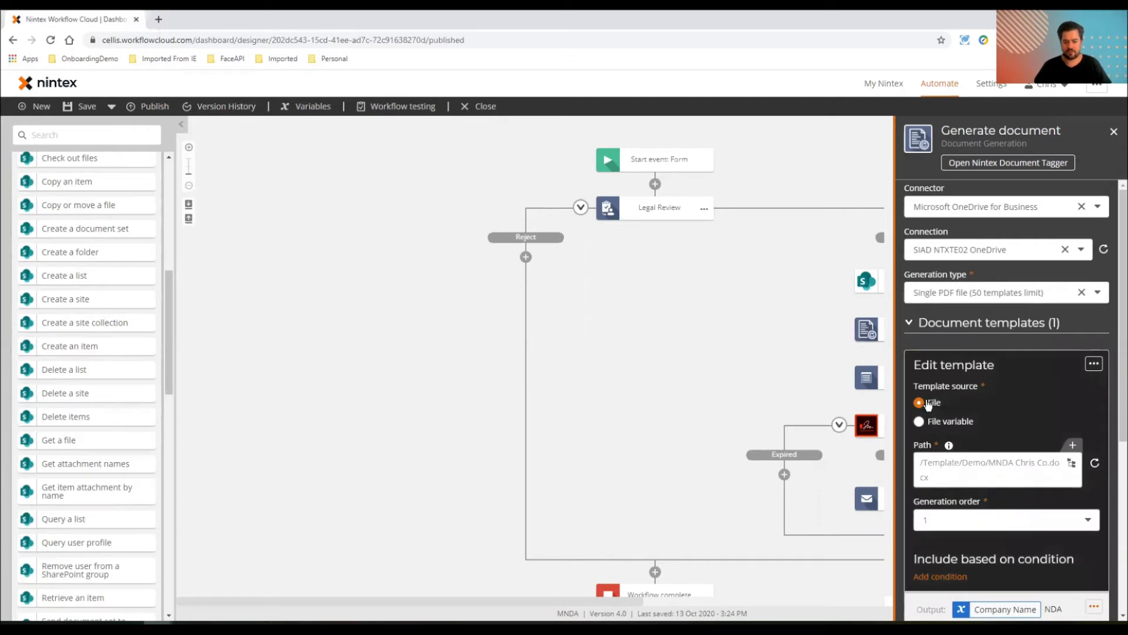
left_click(997, 468)
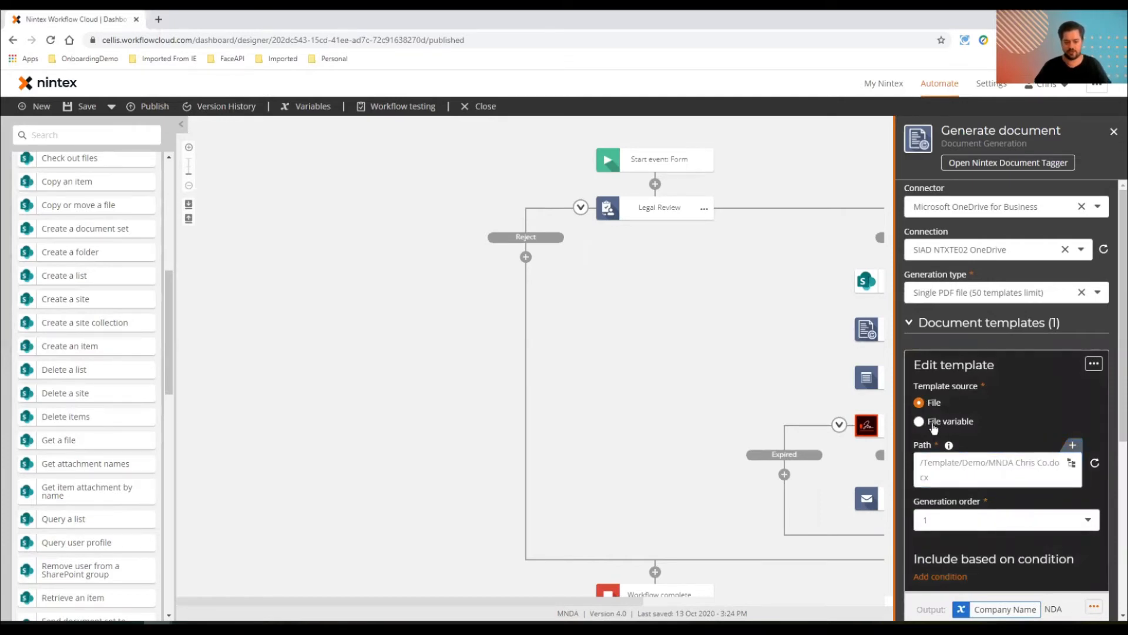
left_click(919, 420)
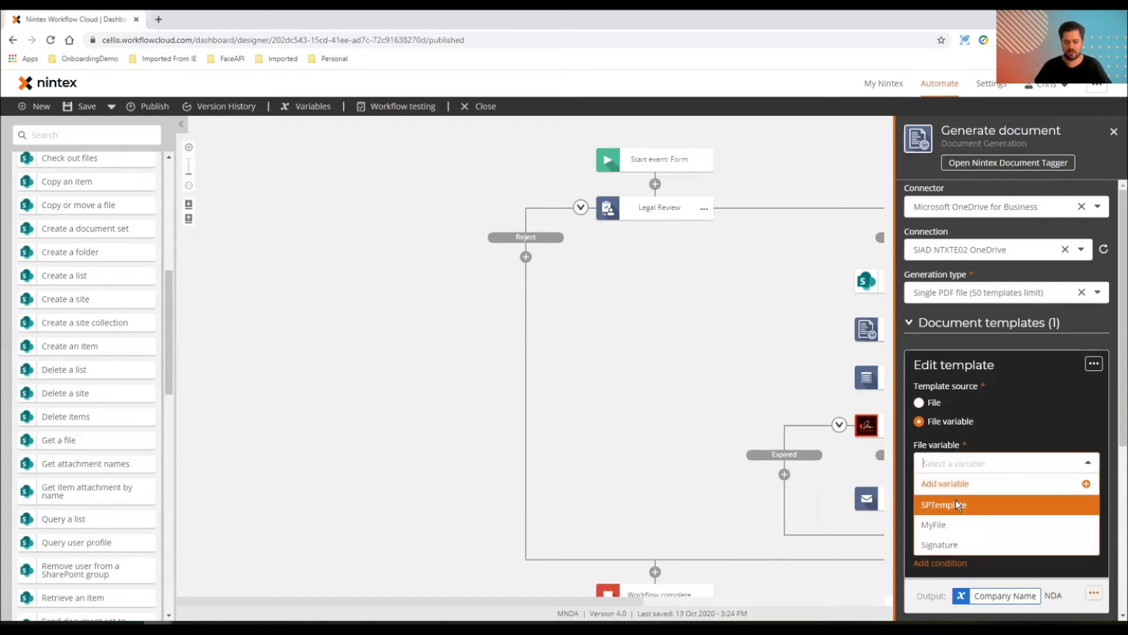
left_click(943, 505)
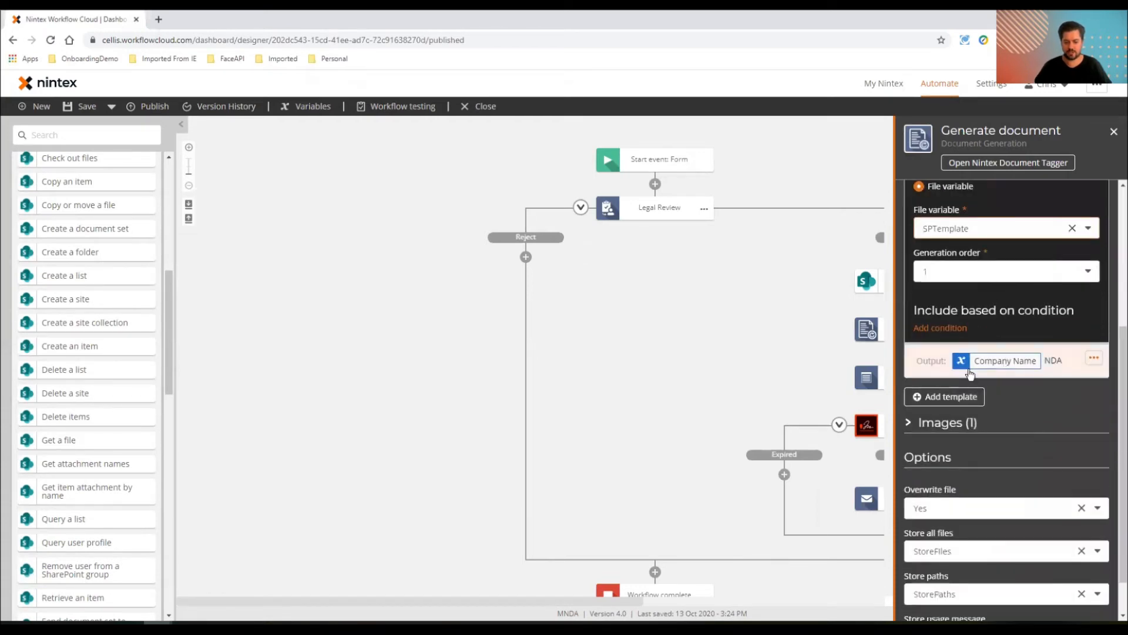
scroll("down", 3)
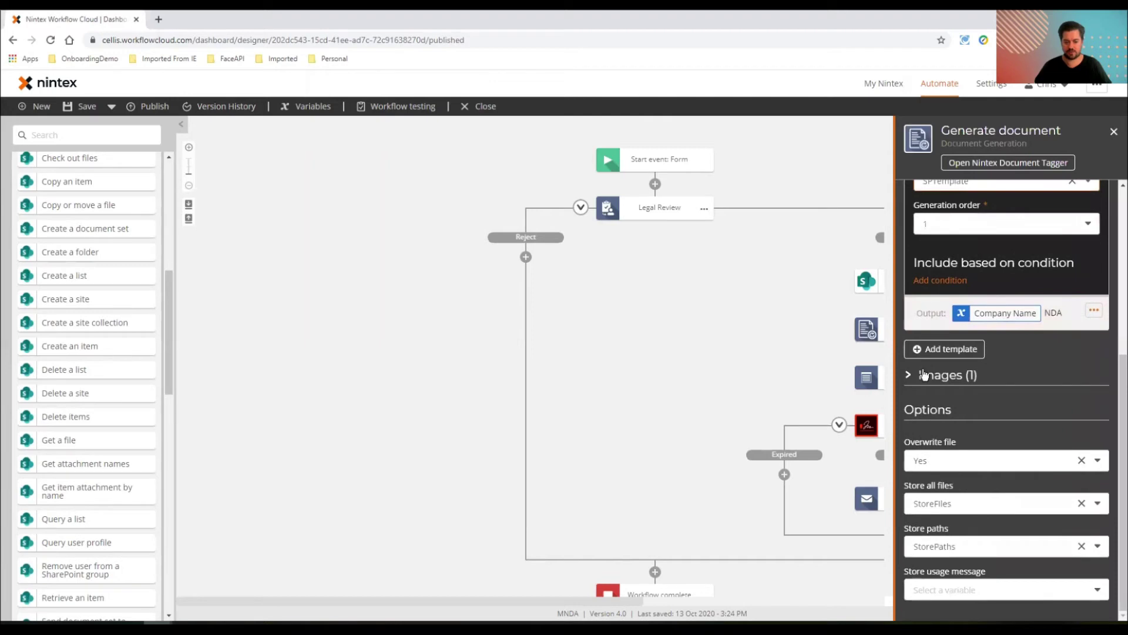
mouse_move(767, 337)
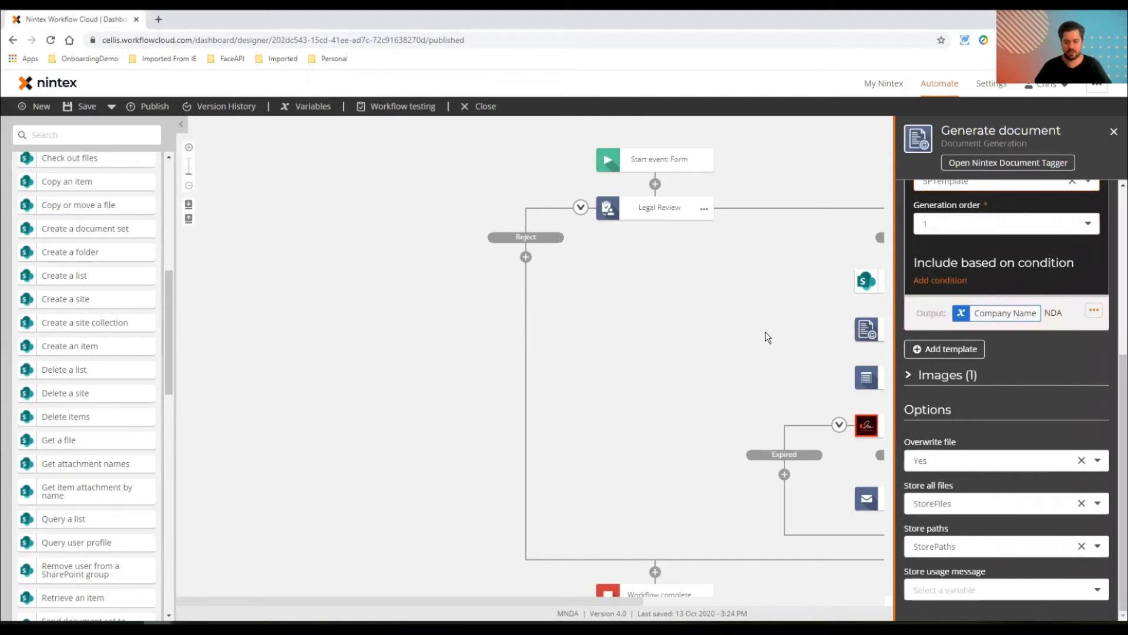
left_click(1113, 131)
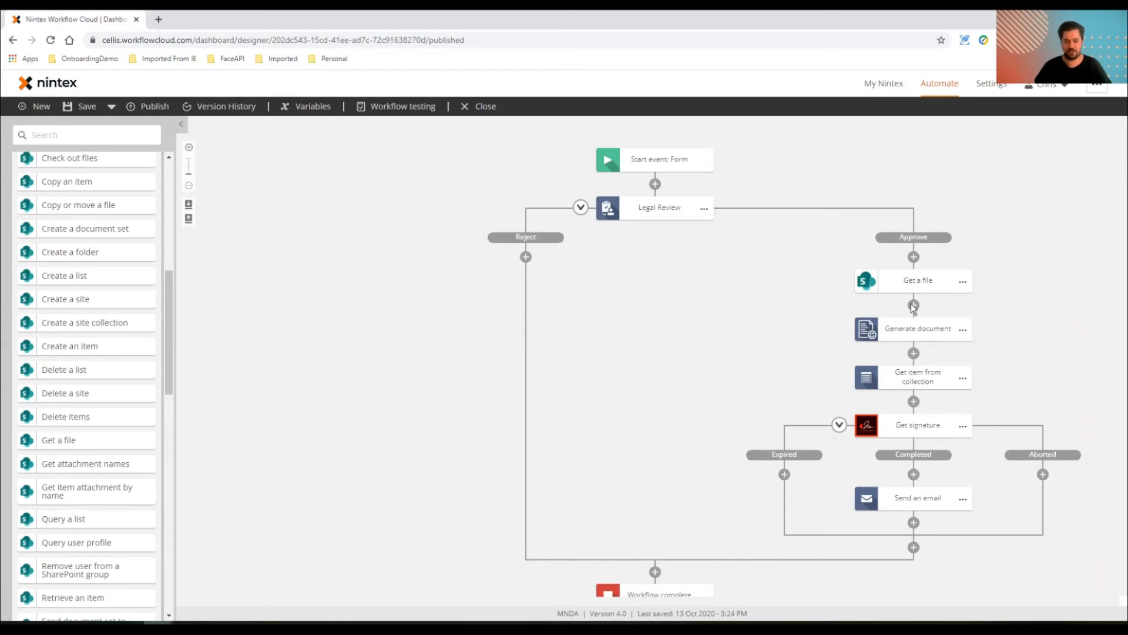
mouse_move(914, 385)
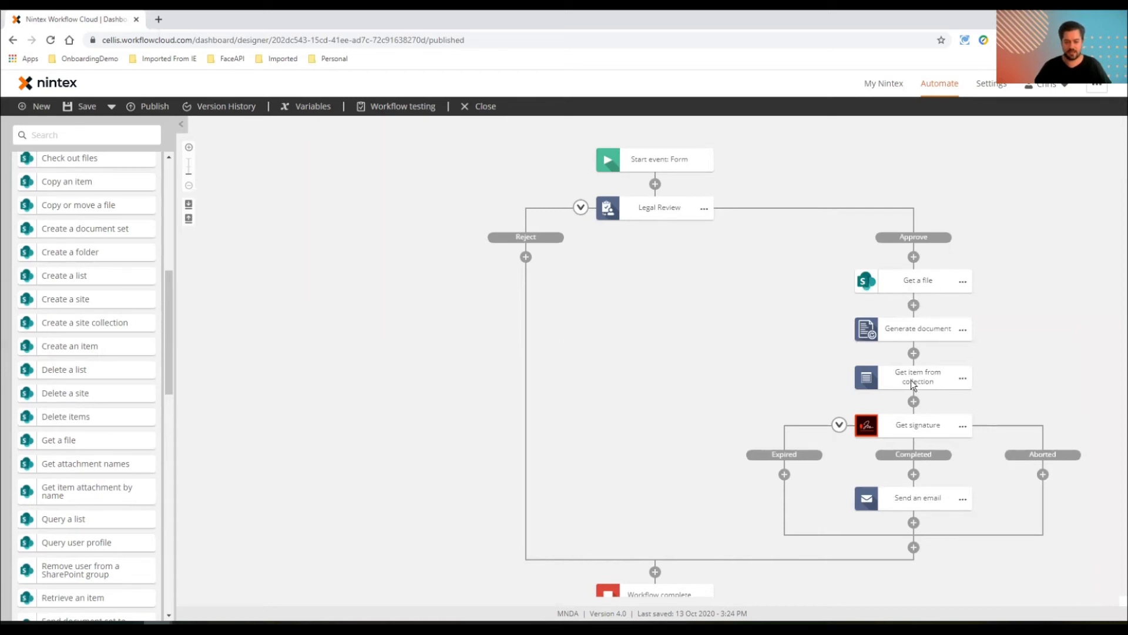
mouse_move(926, 329)
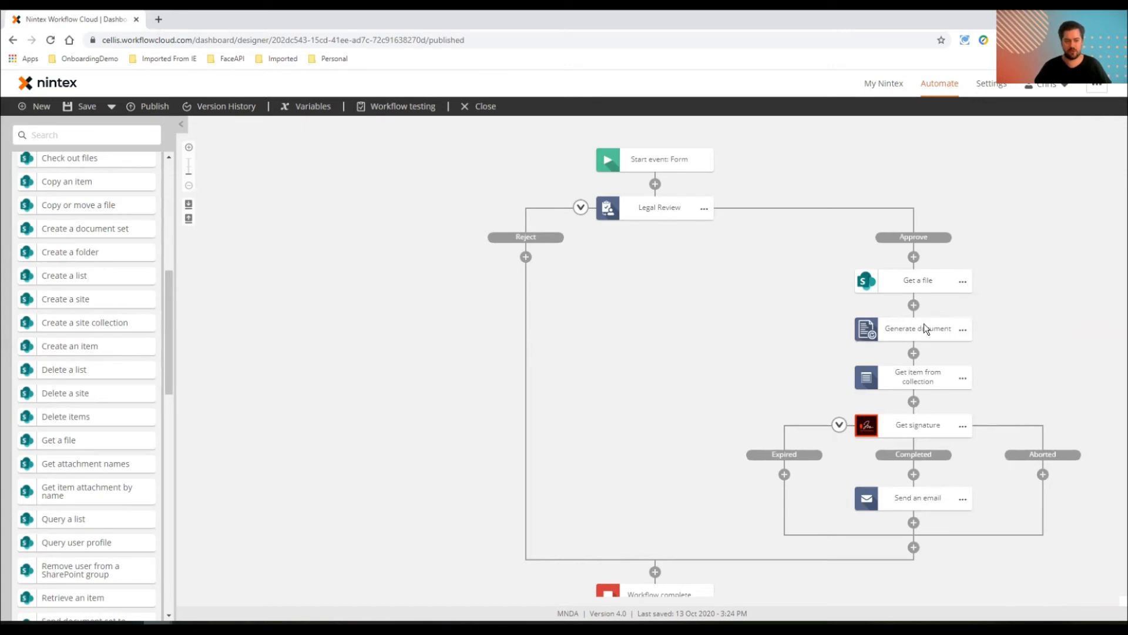
mouse_move(908, 333)
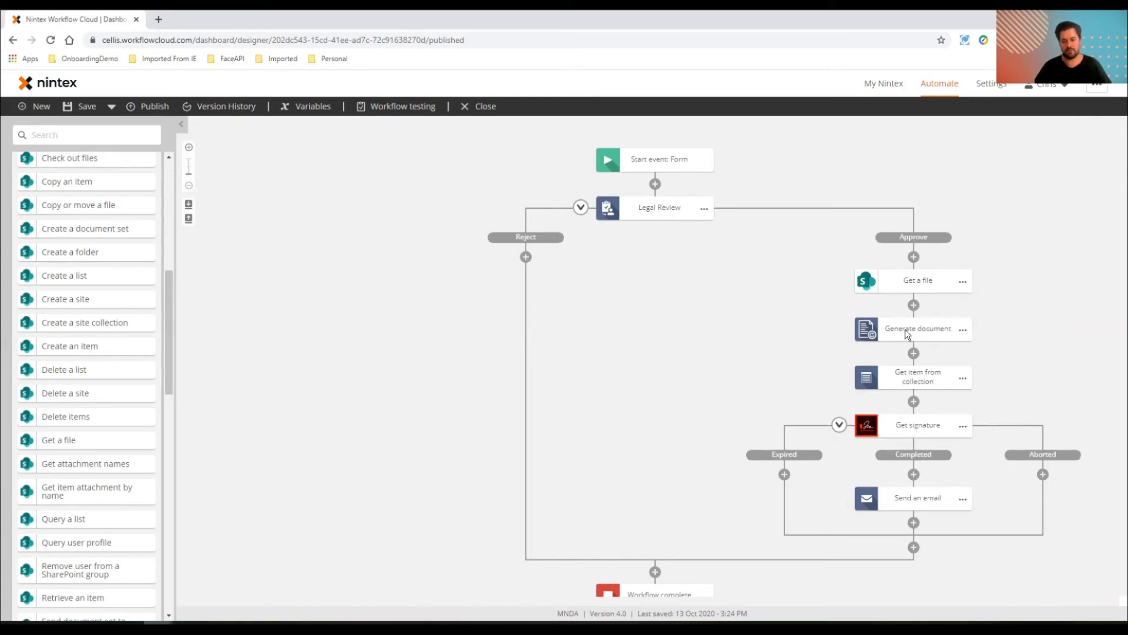
mouse_move(923, 365)
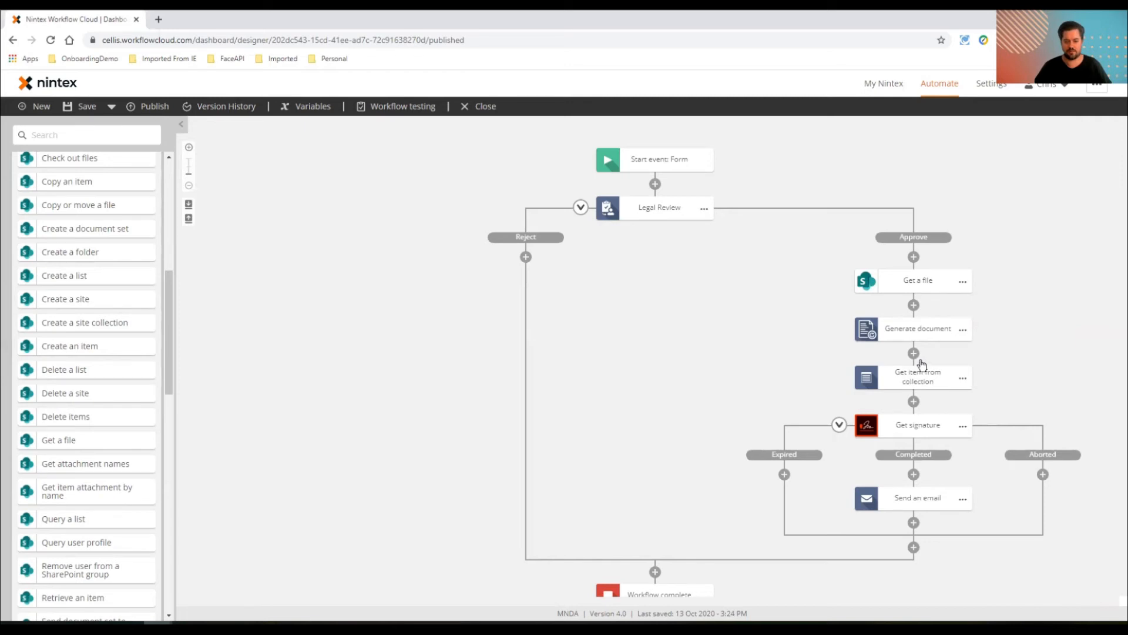
mouse_move(766, 373)
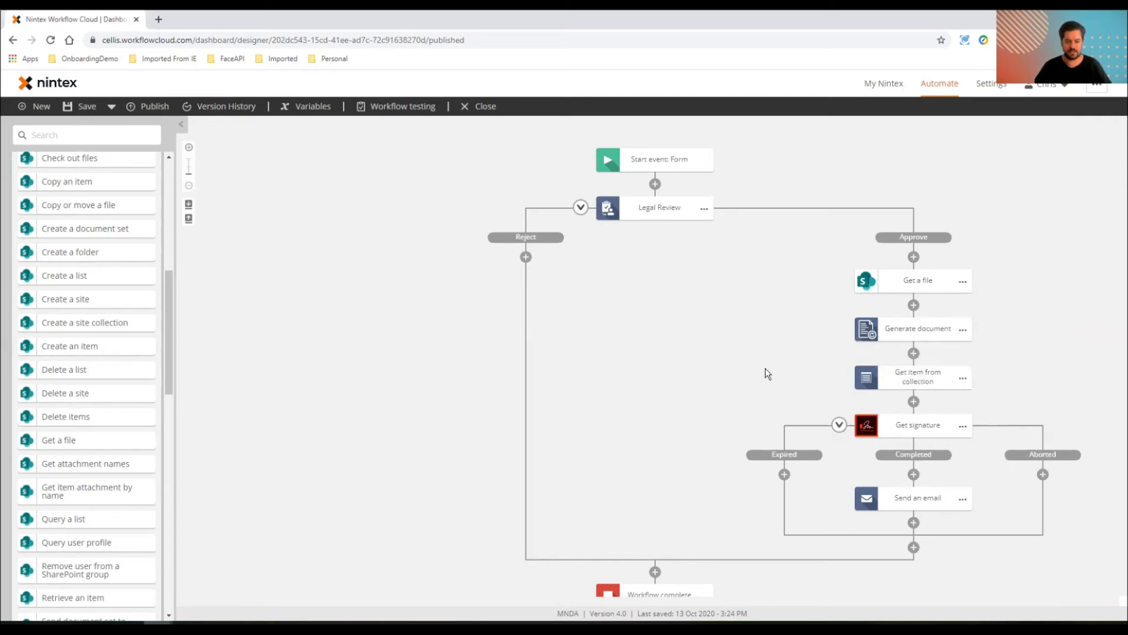
left_click(154, 106)
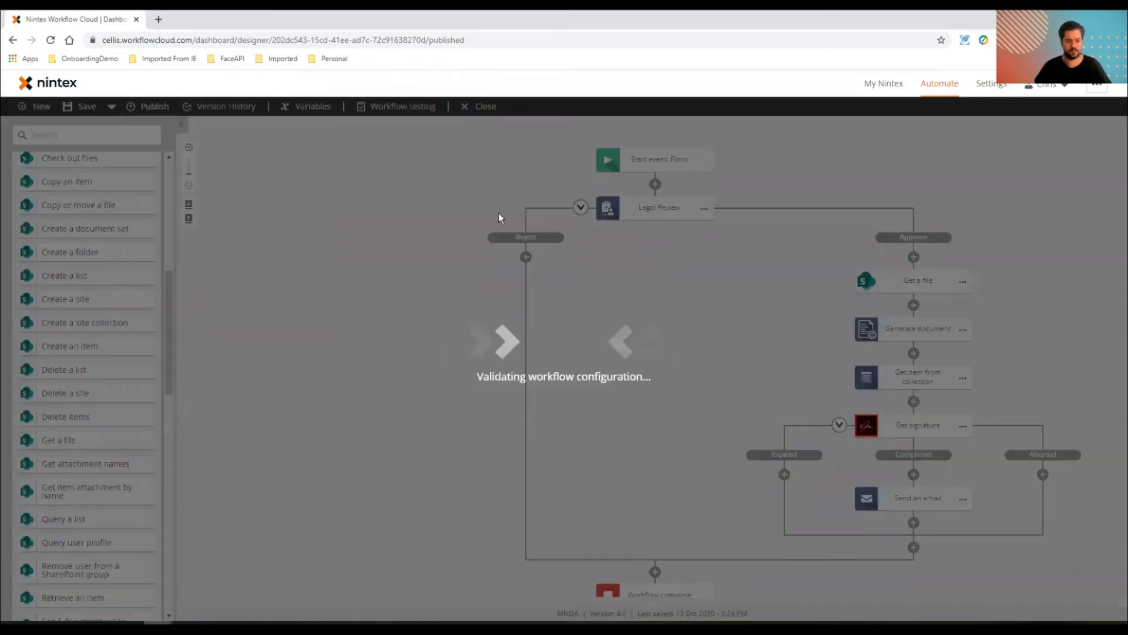
mouse_move(785, 261)
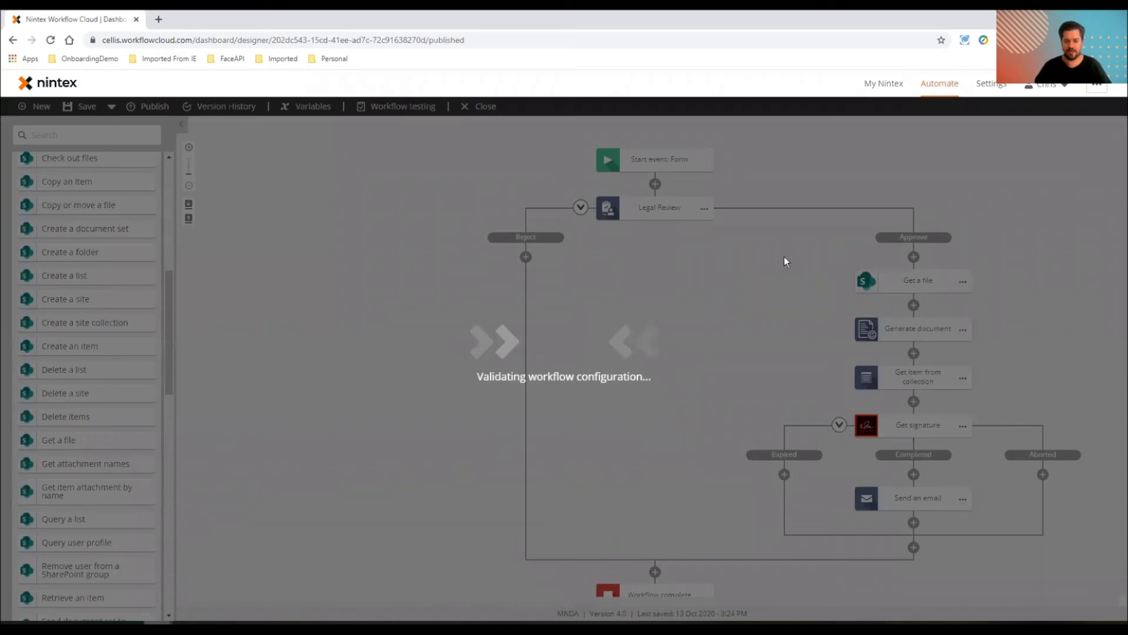
Confirm publishing the MNDA workflow, continue designing, and bring up its web form to test
left_click(152, 106)
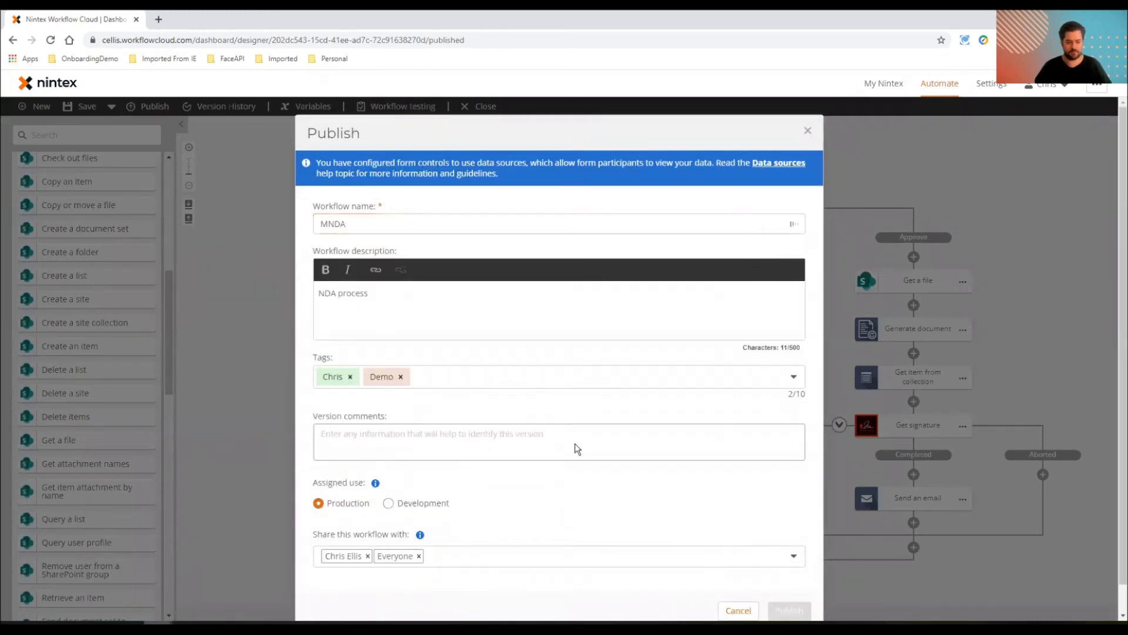
left_click(789, 610)
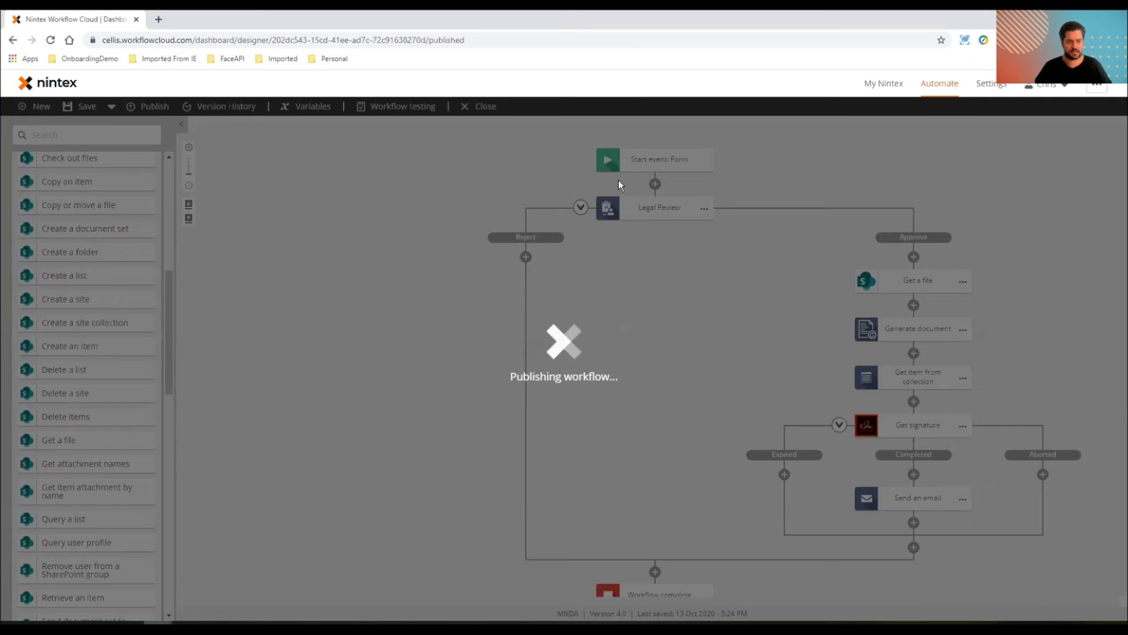
mouse_move(816, 141)
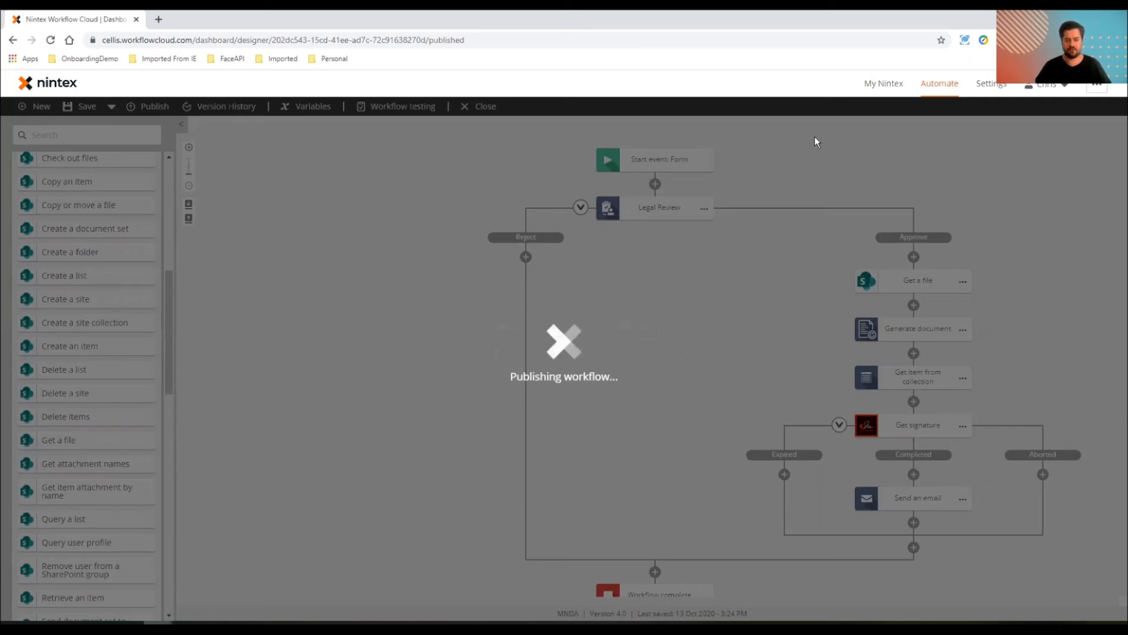
mouse_move(870, 104)
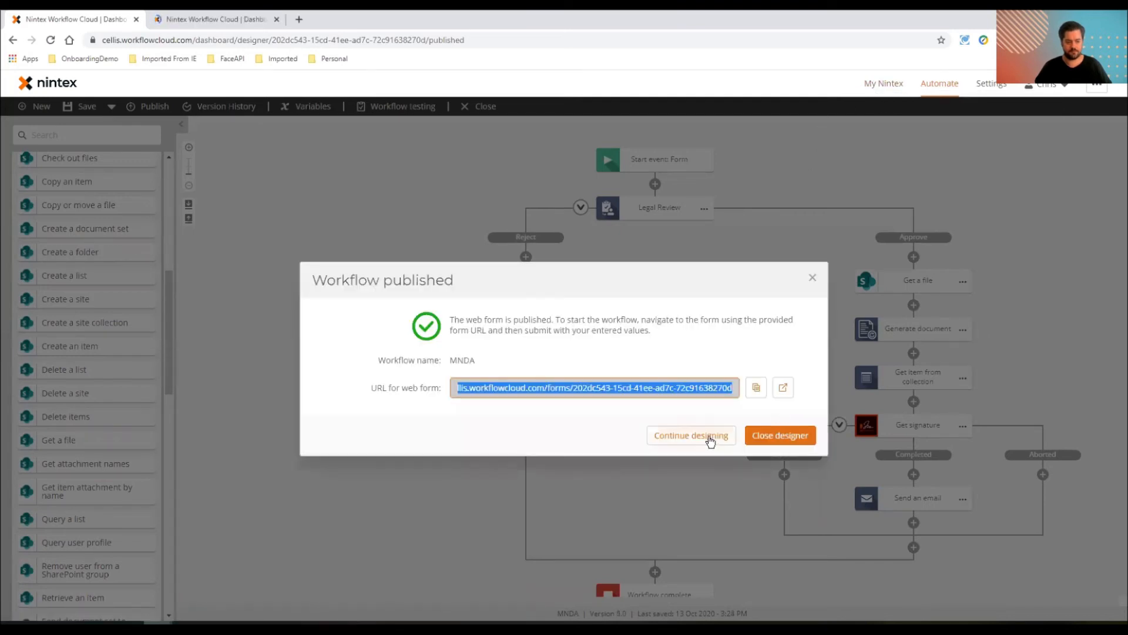
left_click(779, 434)
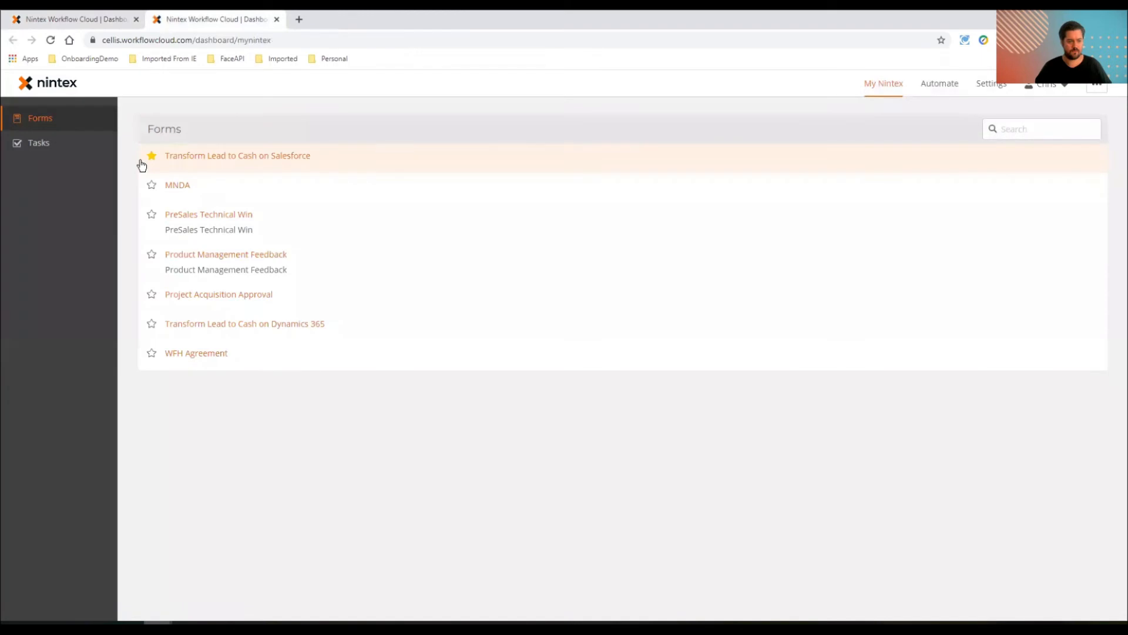
left_click(237, 155)
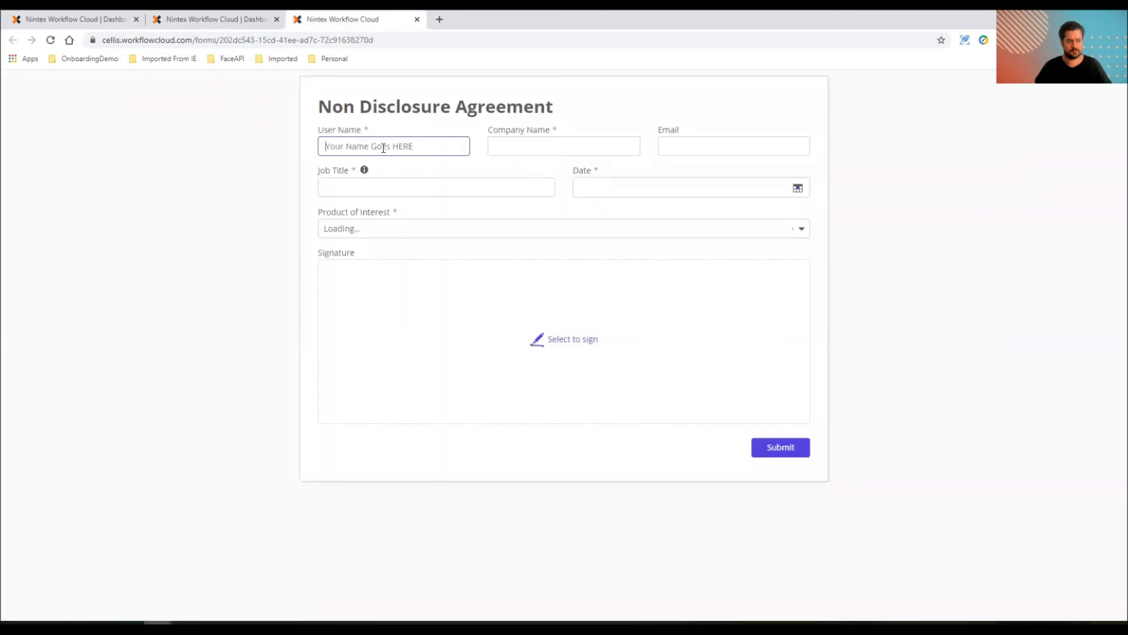
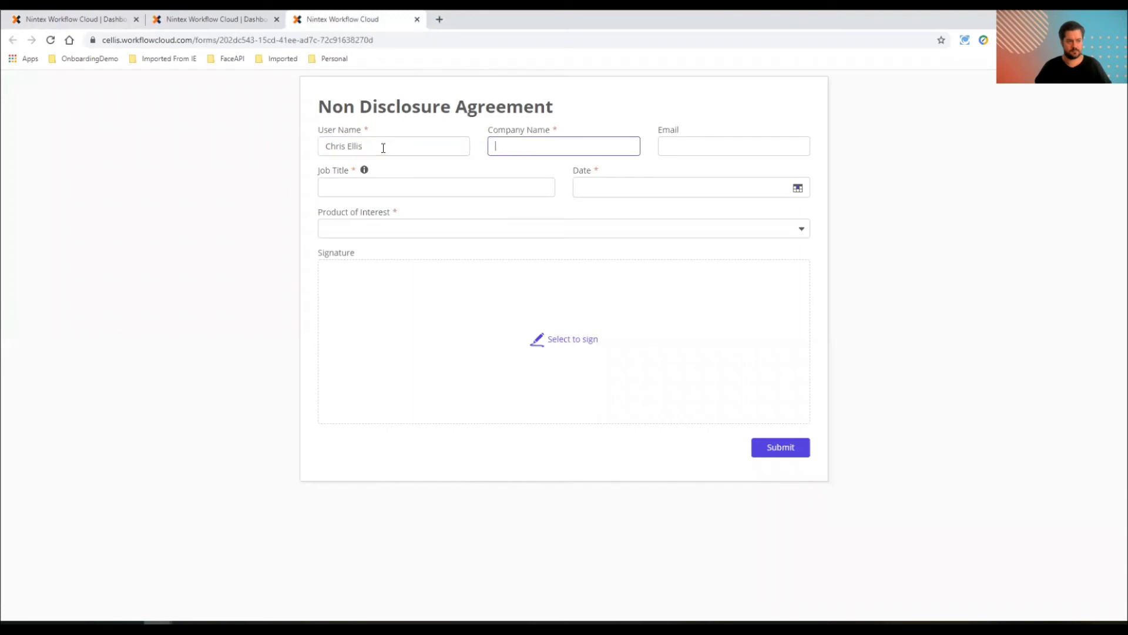
type("Nintex")
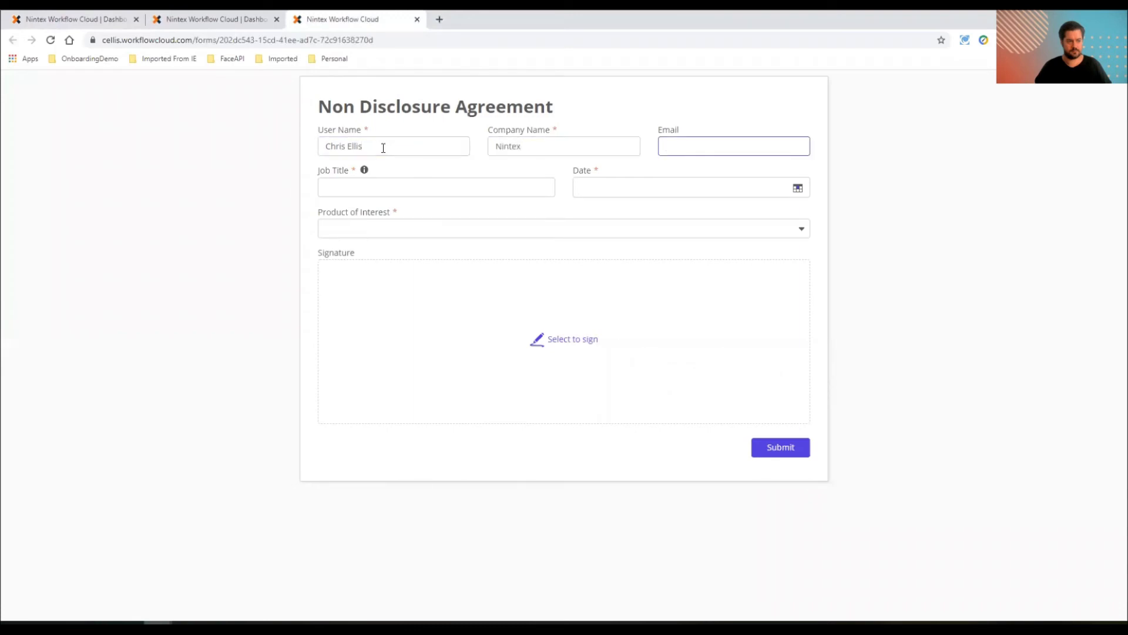
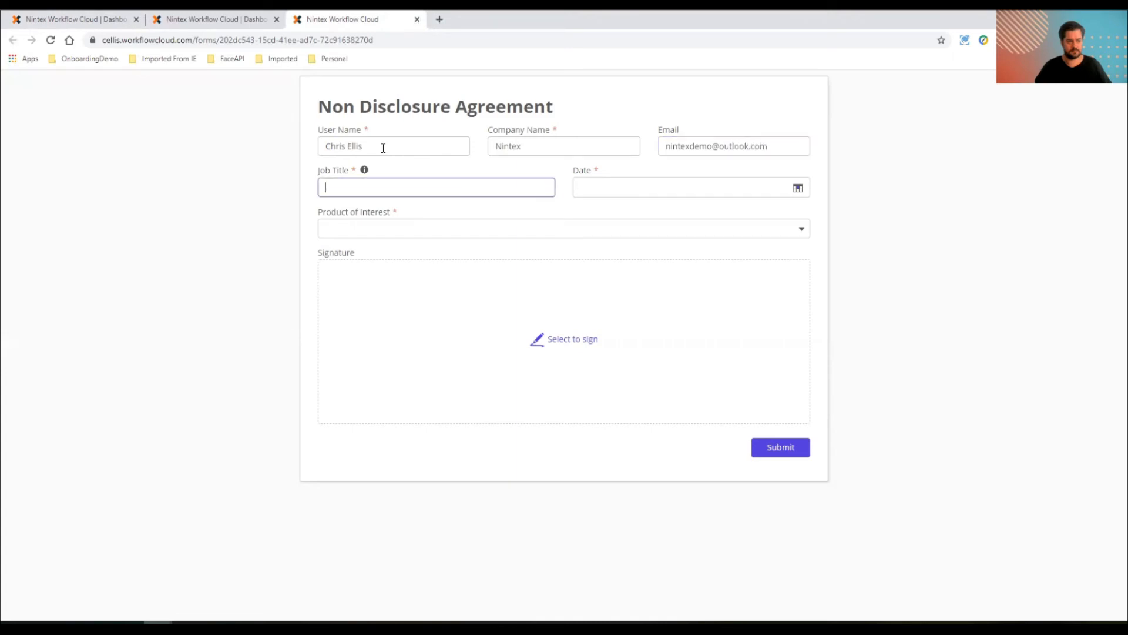
type("Direc")
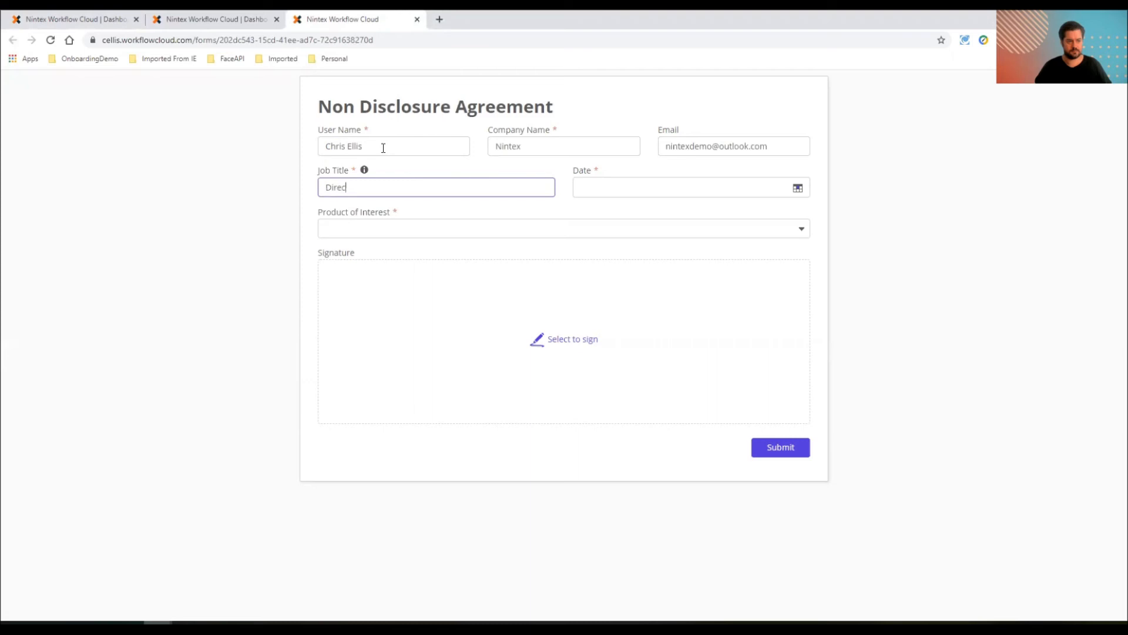
type("tor, PreSales")
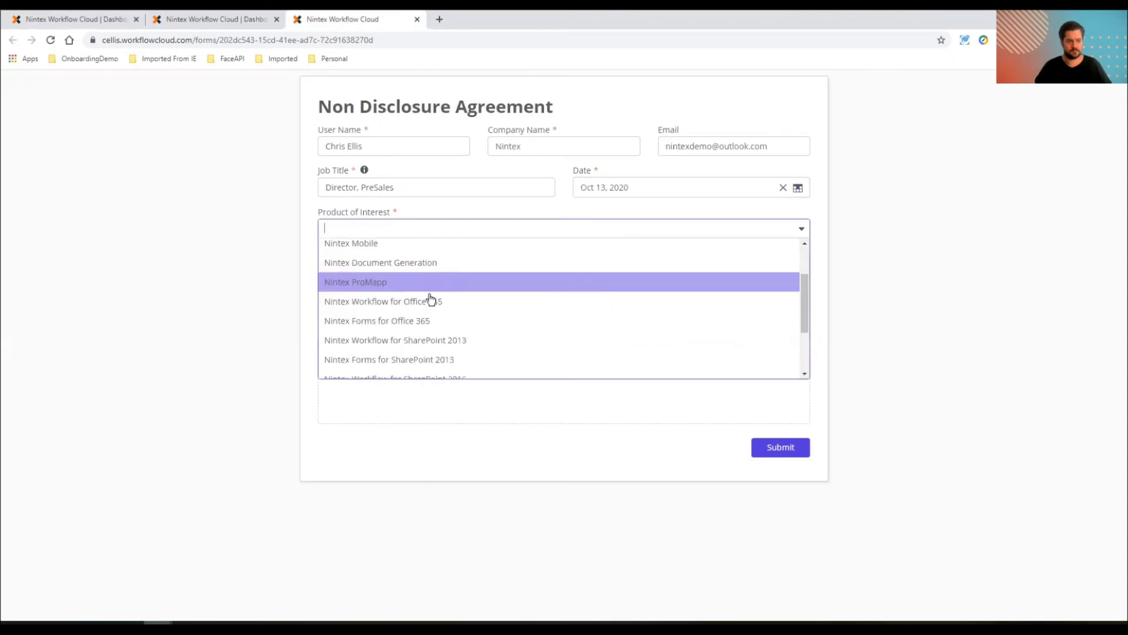
Choose product Nintex ProMapp, add a drawn signature, and submit the NDA form
left_click(355, 281)
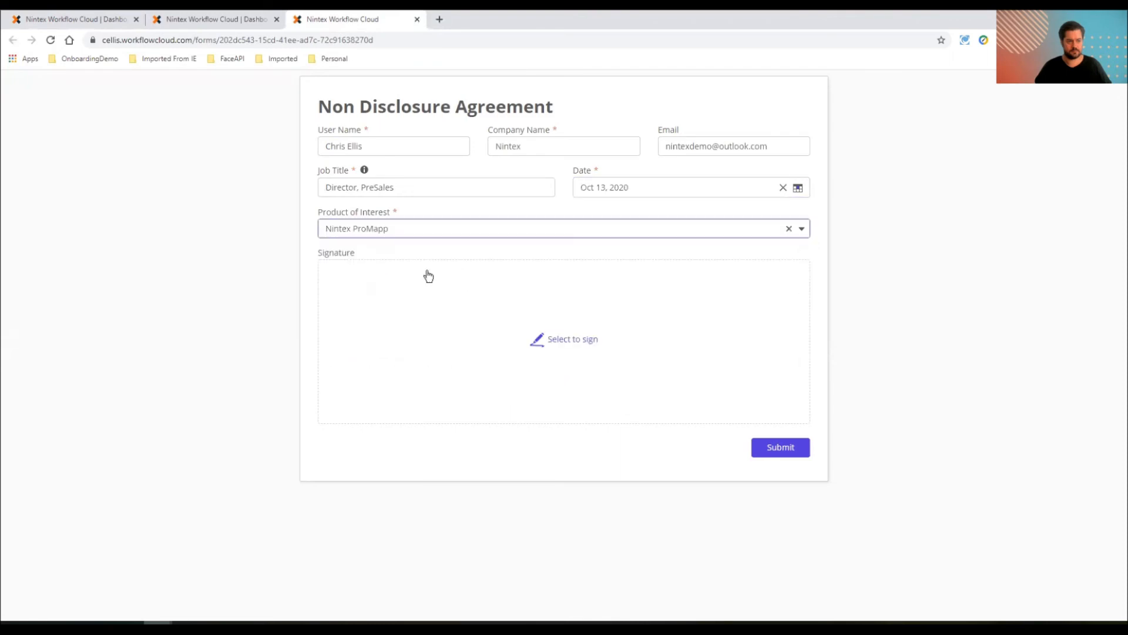
left_click(563, 339)
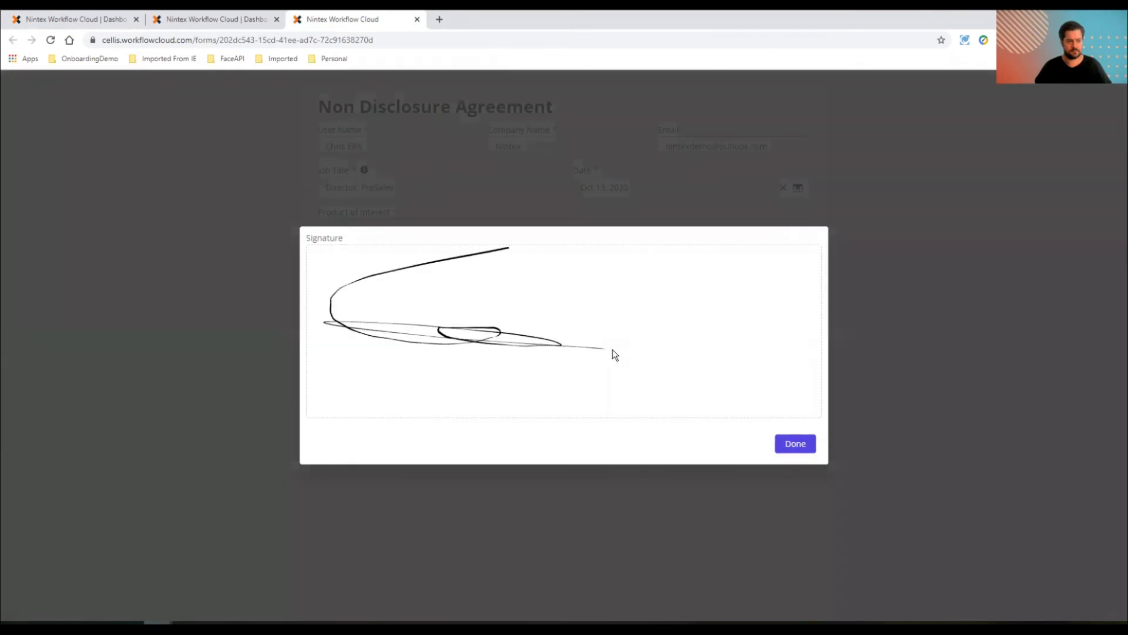
left_click(795, 443)
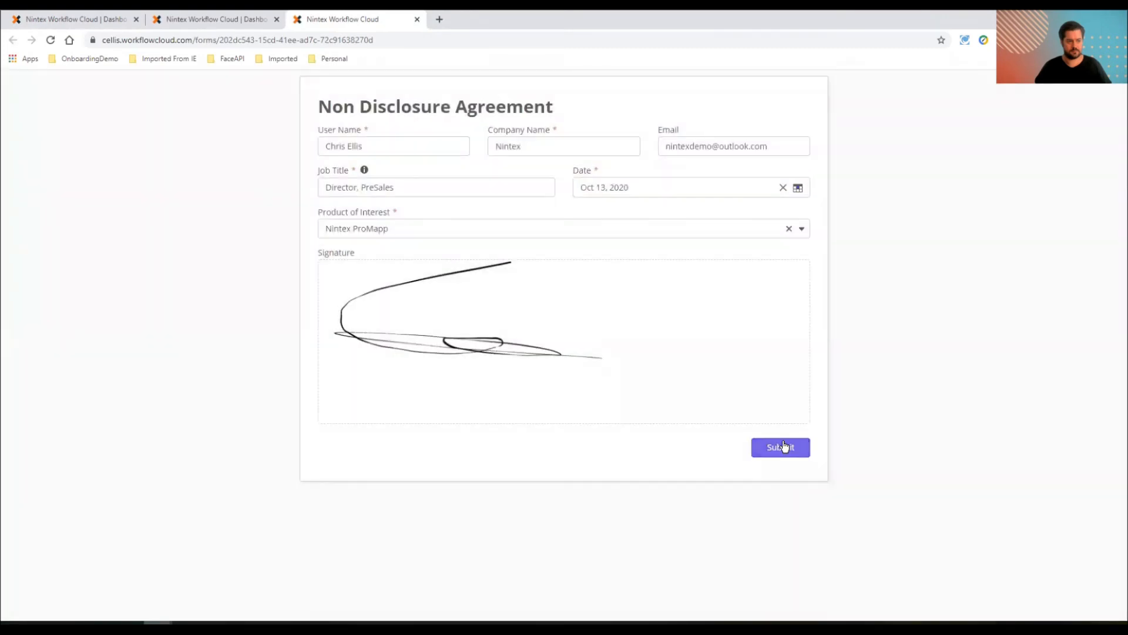
left_click(781, 447)
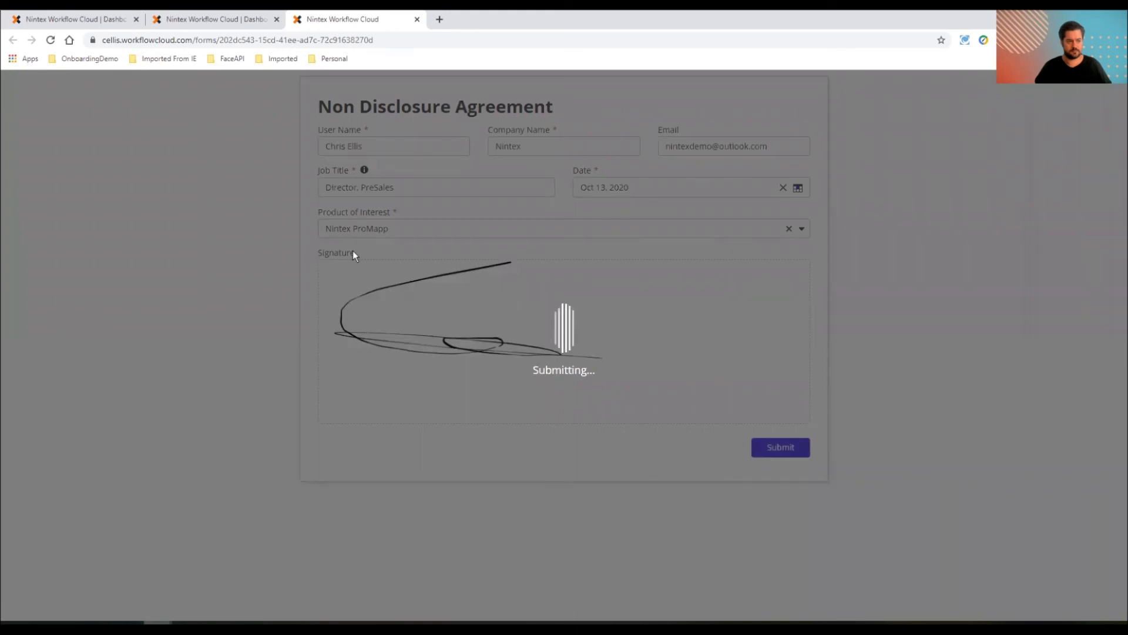
mouse_move(299, 272)
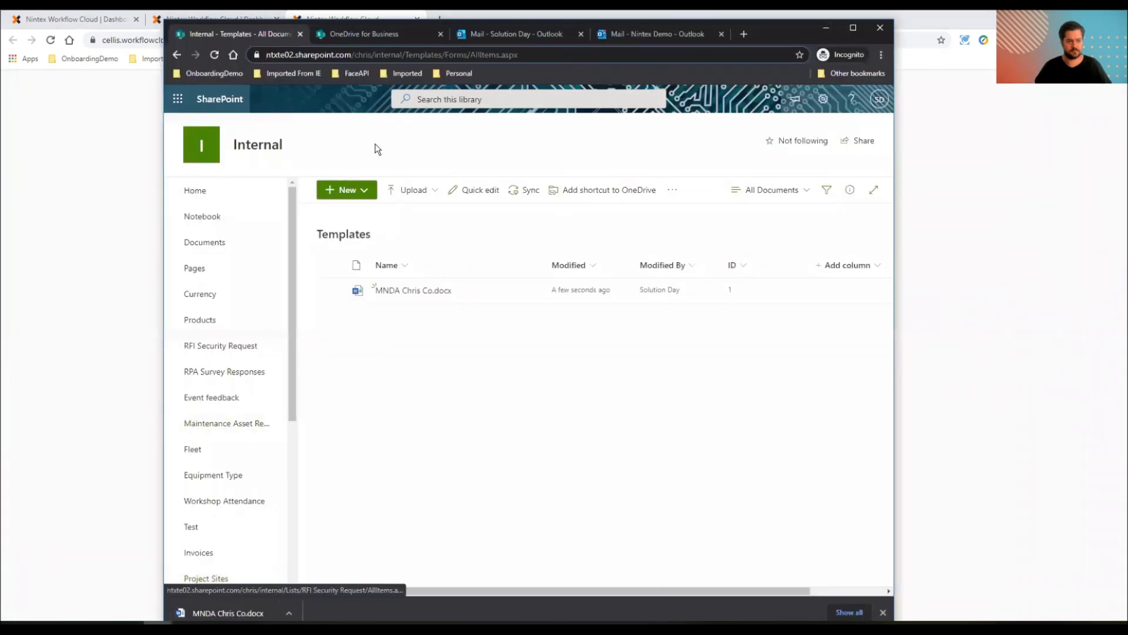
Reply 'Approve' to the NDA approval email in the Solution Day mailbox, then show the Nintex Demo mailbox
left_click(515, 34)
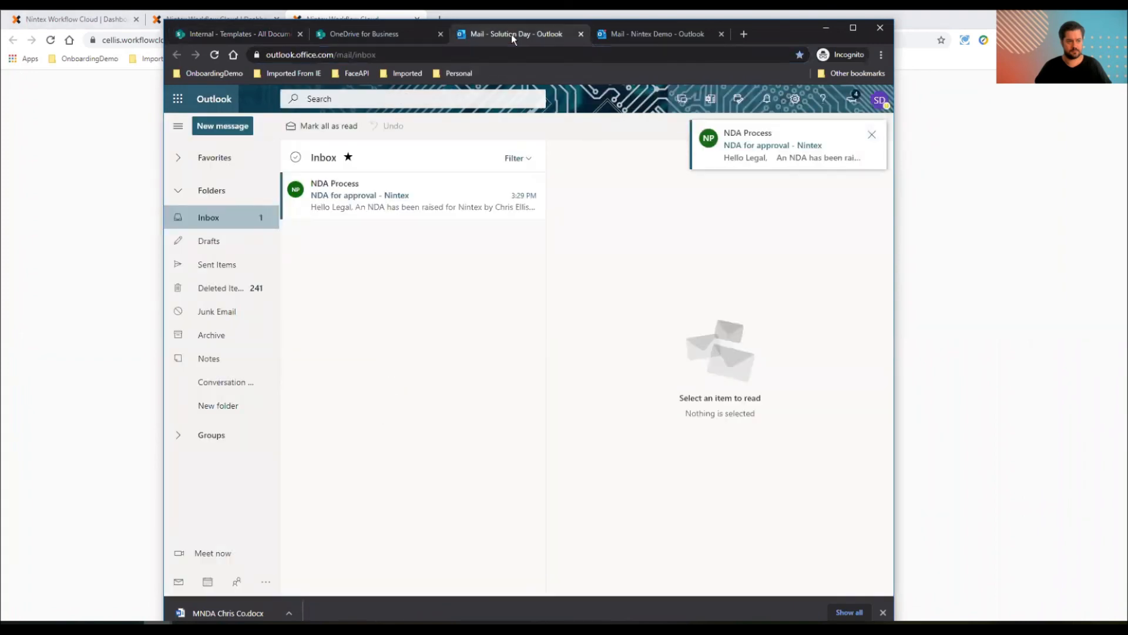
left_click(423, 194)
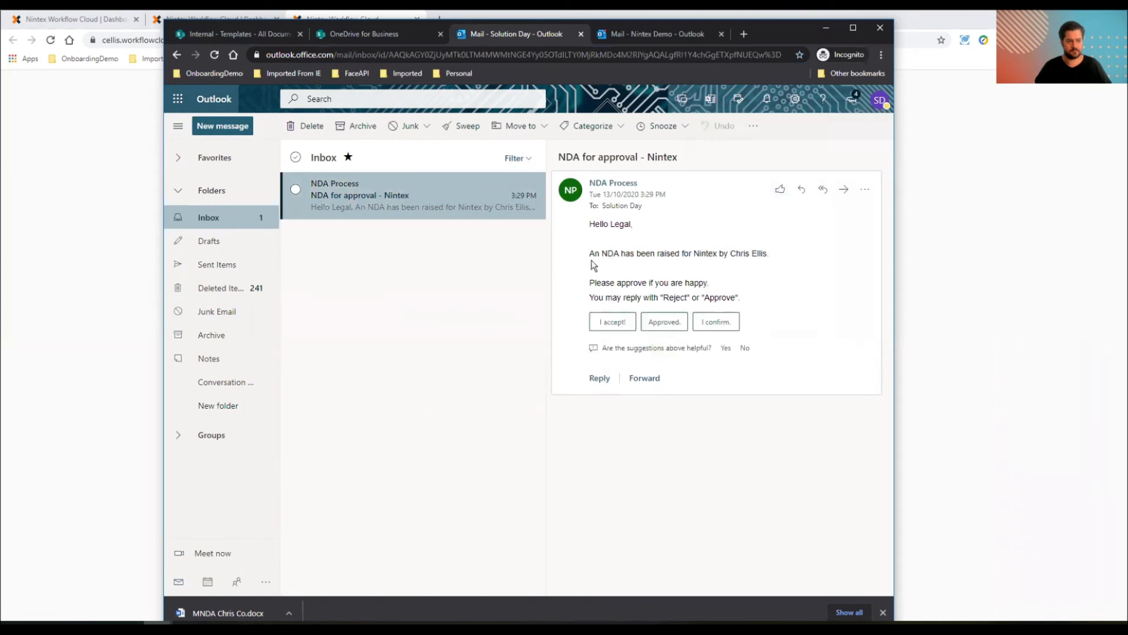
mouse_move(804, 189)
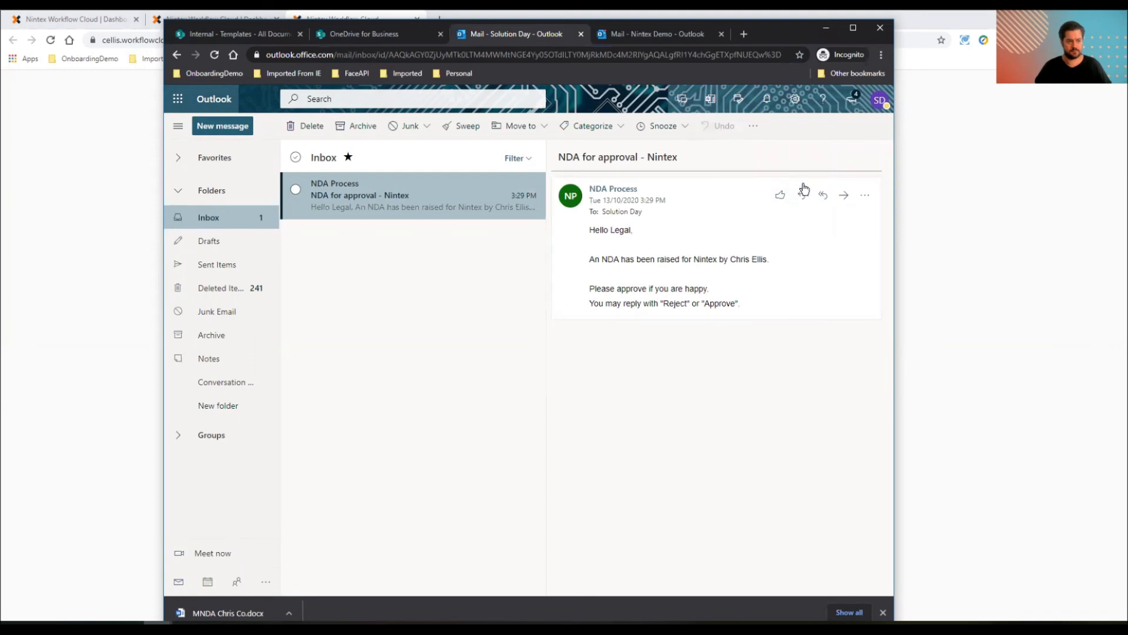
left_click(822, 195)
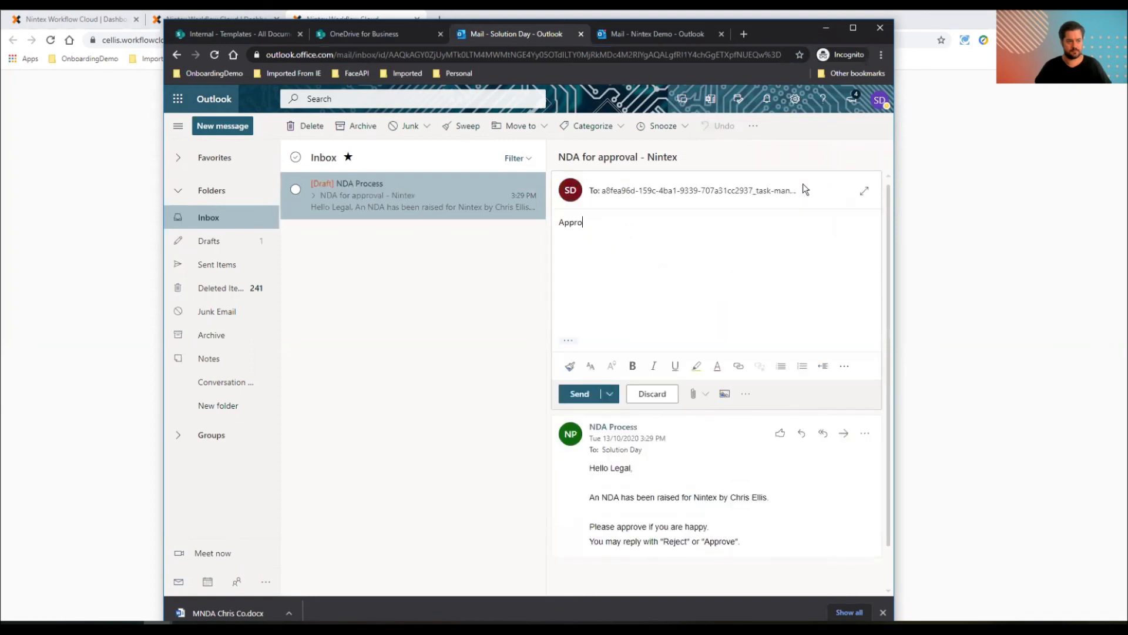
left_click(579, 394)
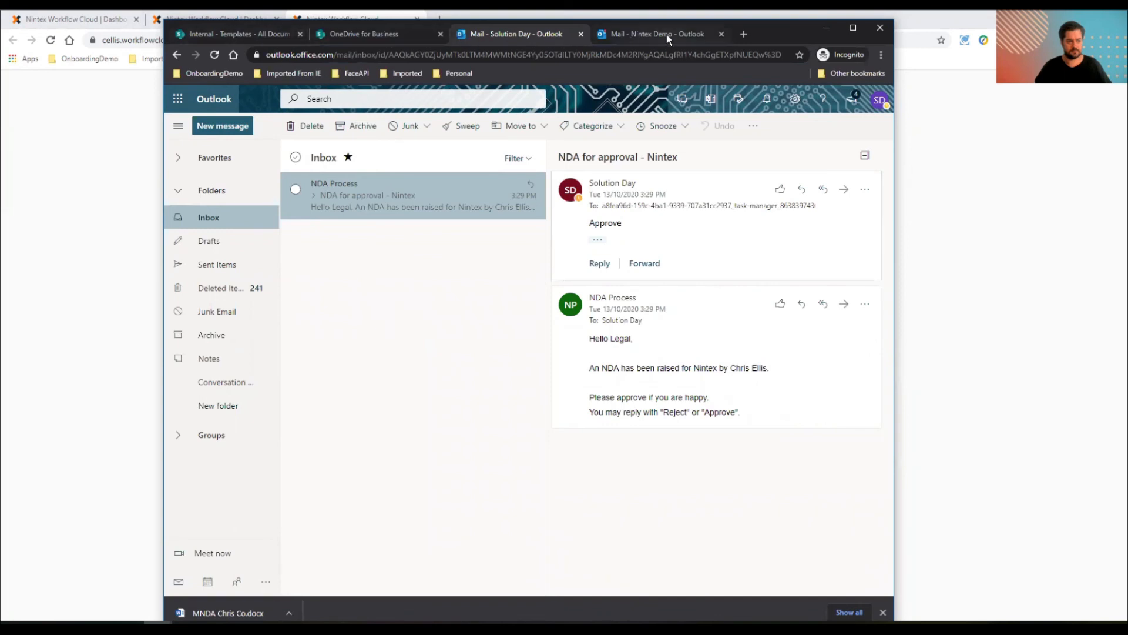
left_click(652, 34)
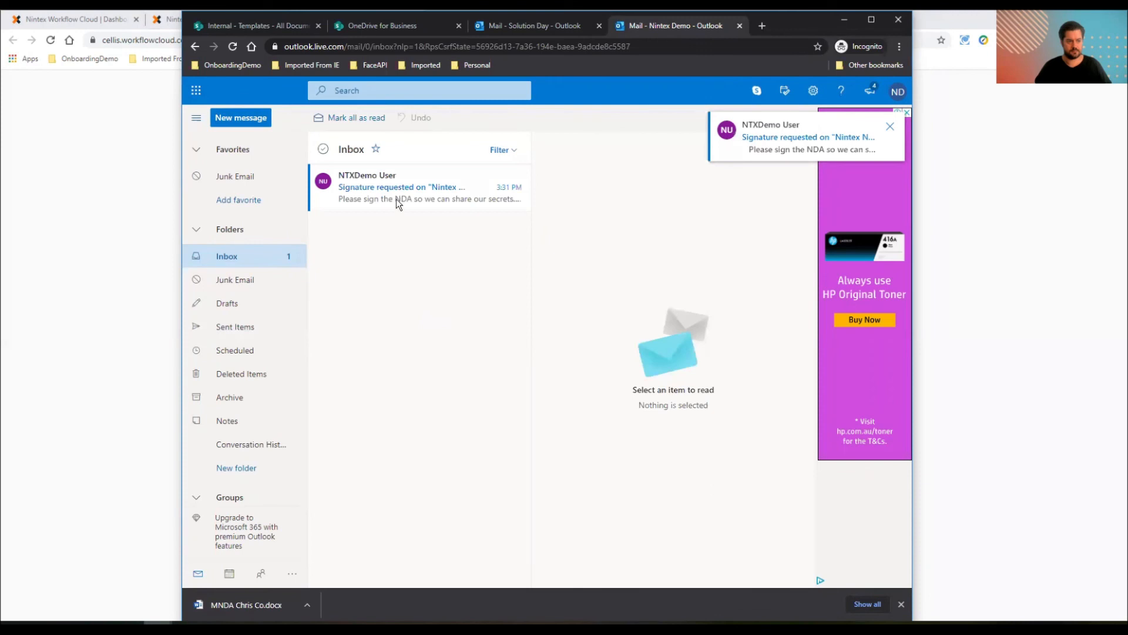
Open the Signature requested email and launch Review and sign for the Nintex NDA
left_click(417, 187)
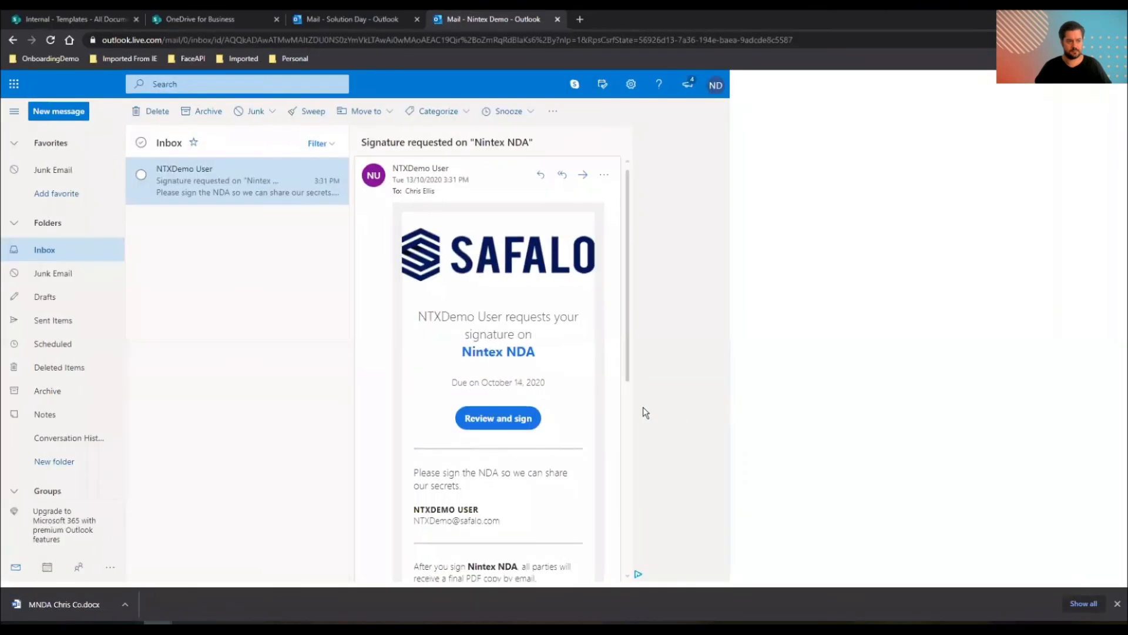
left_click(497, 418)
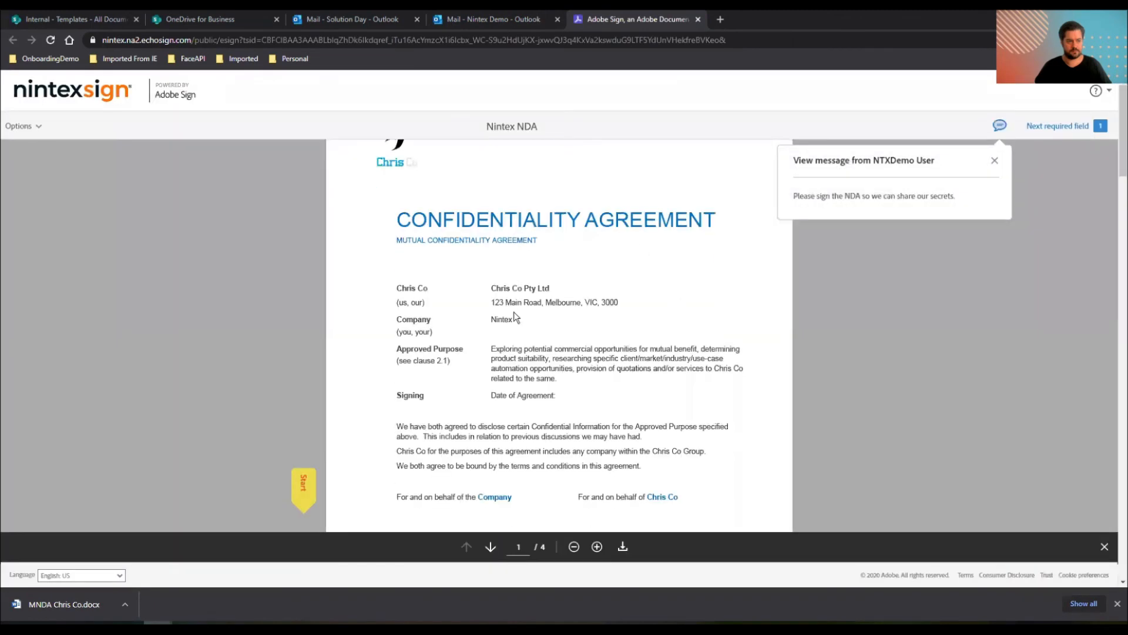
Apply a typed signature to the signature field on page 4 of the NDA
scroll("down", 3)
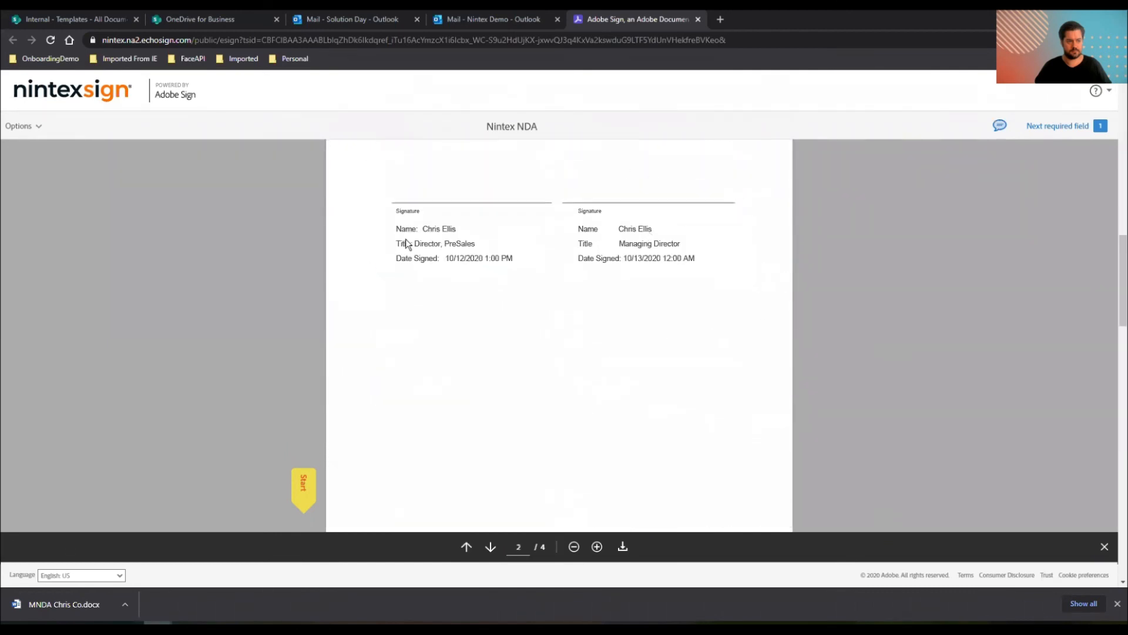
mouse_move(330, 401)
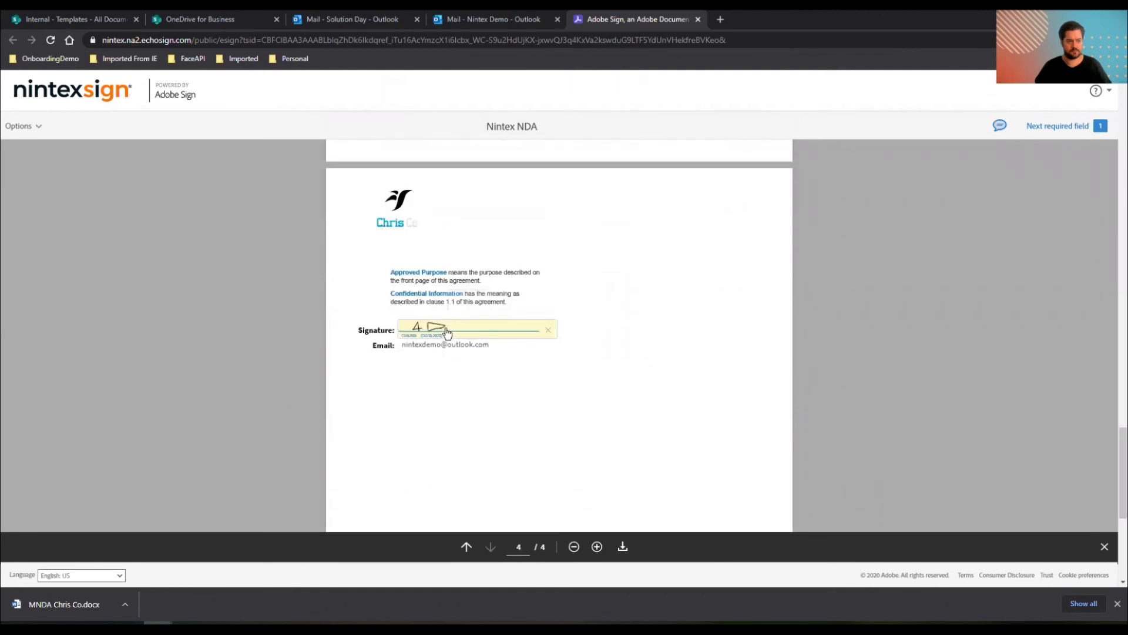
left_click(447, 329)
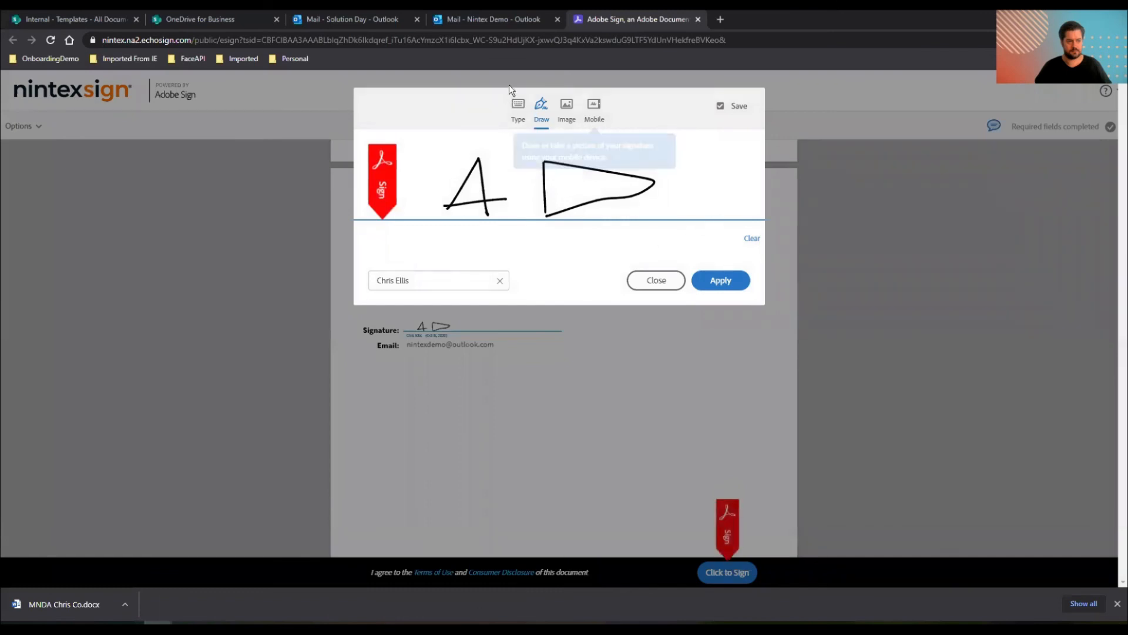
left_click(522, 108)
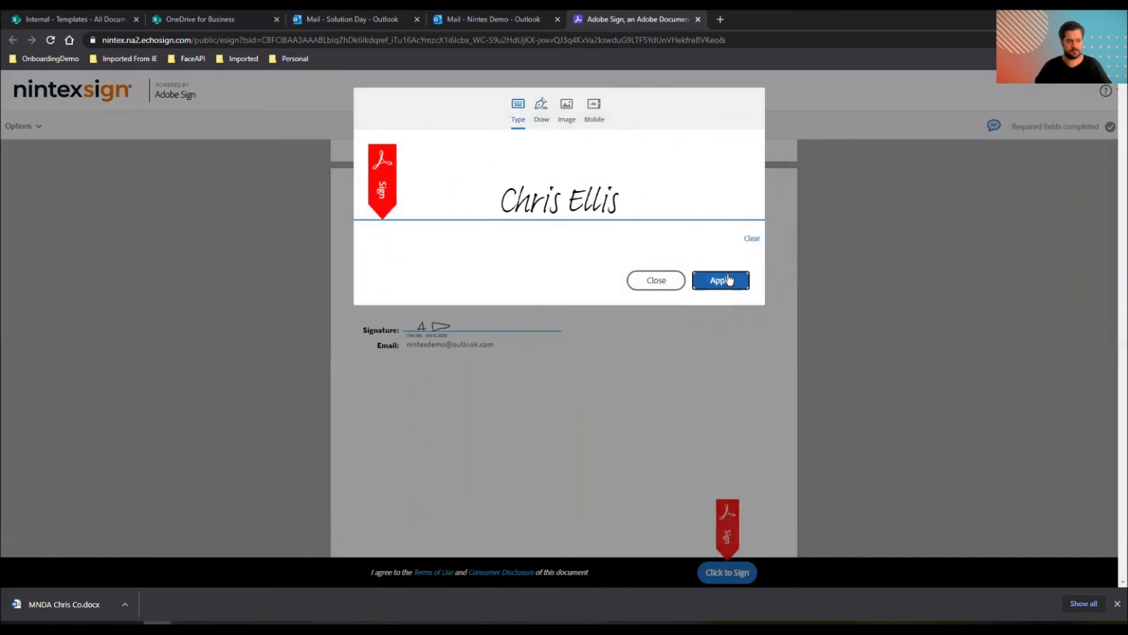
left_click(721, 280)
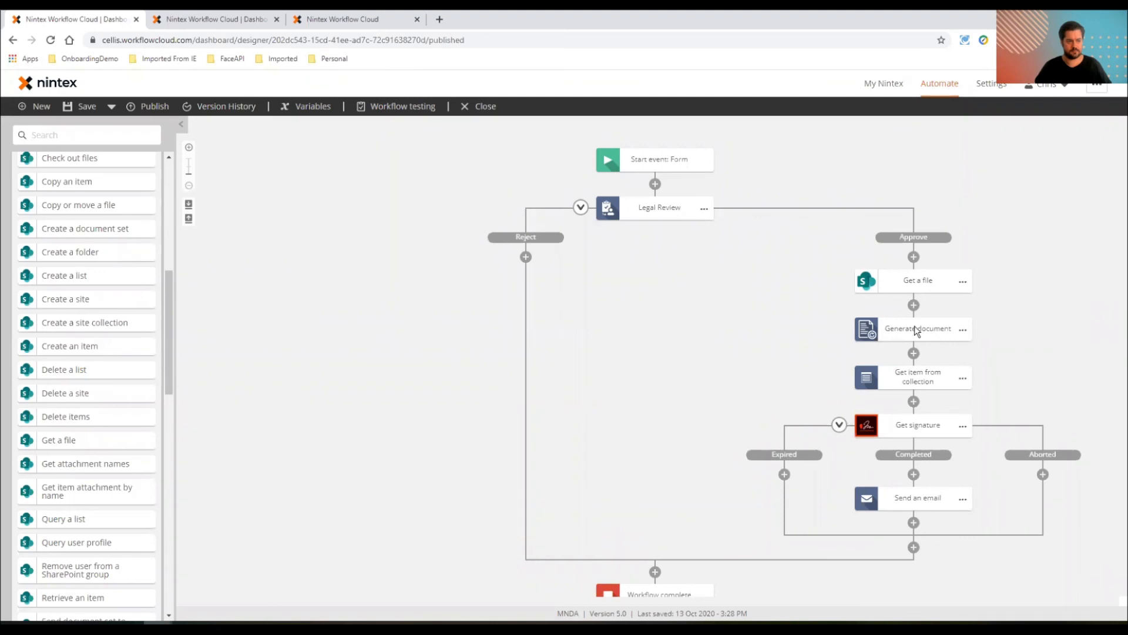
mouse_move(917, 332)
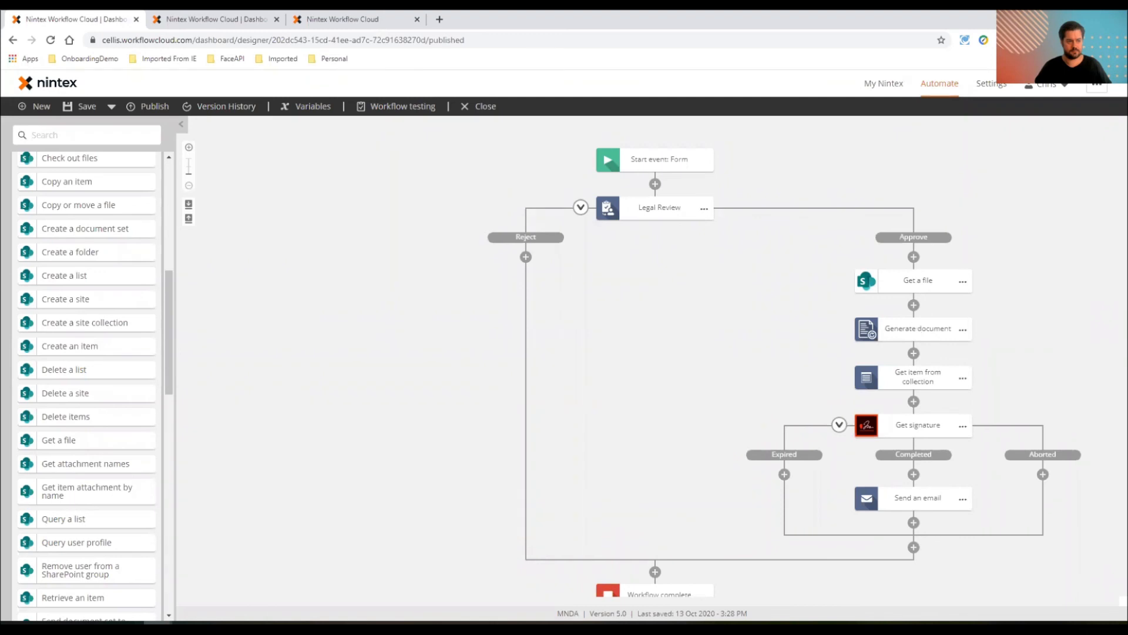